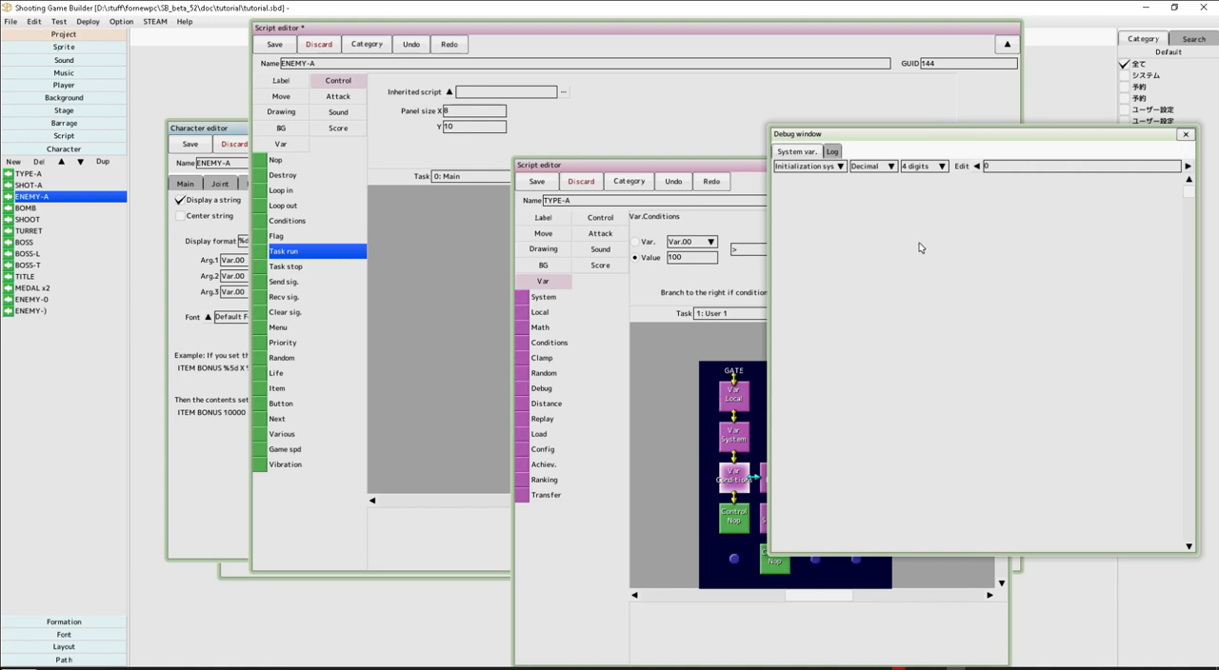
mouse_move(822, 151)
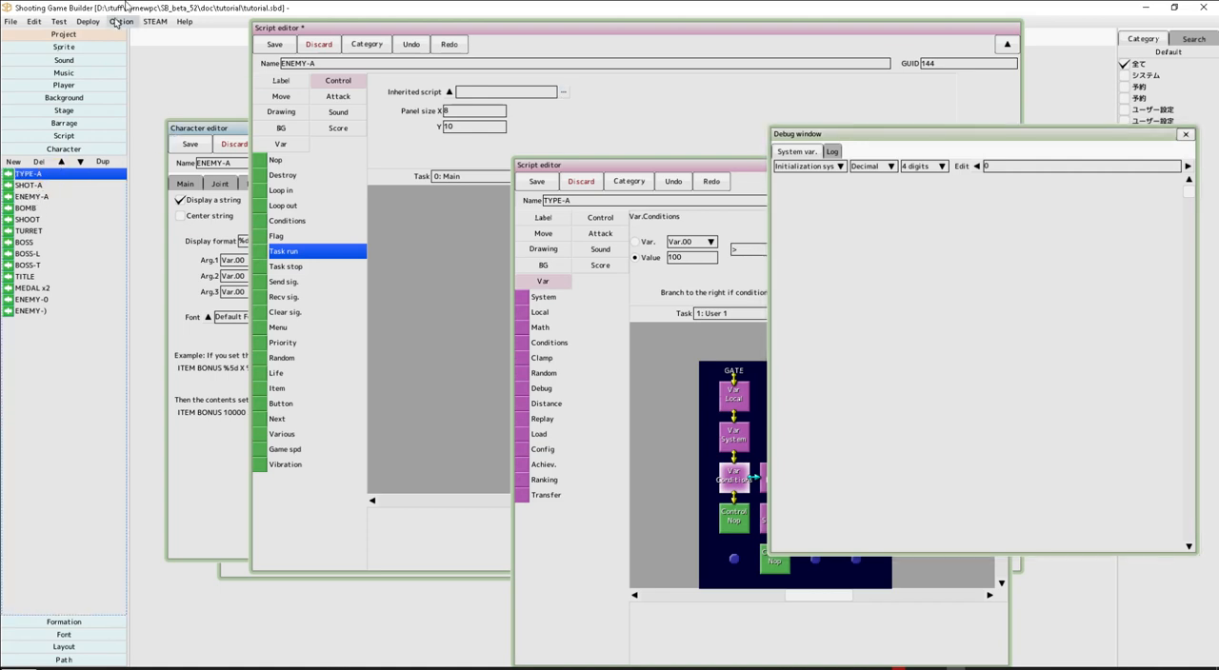
Step: Run a test play of the stage, then close it to return to ENEMY-A's script
click(57, 21)
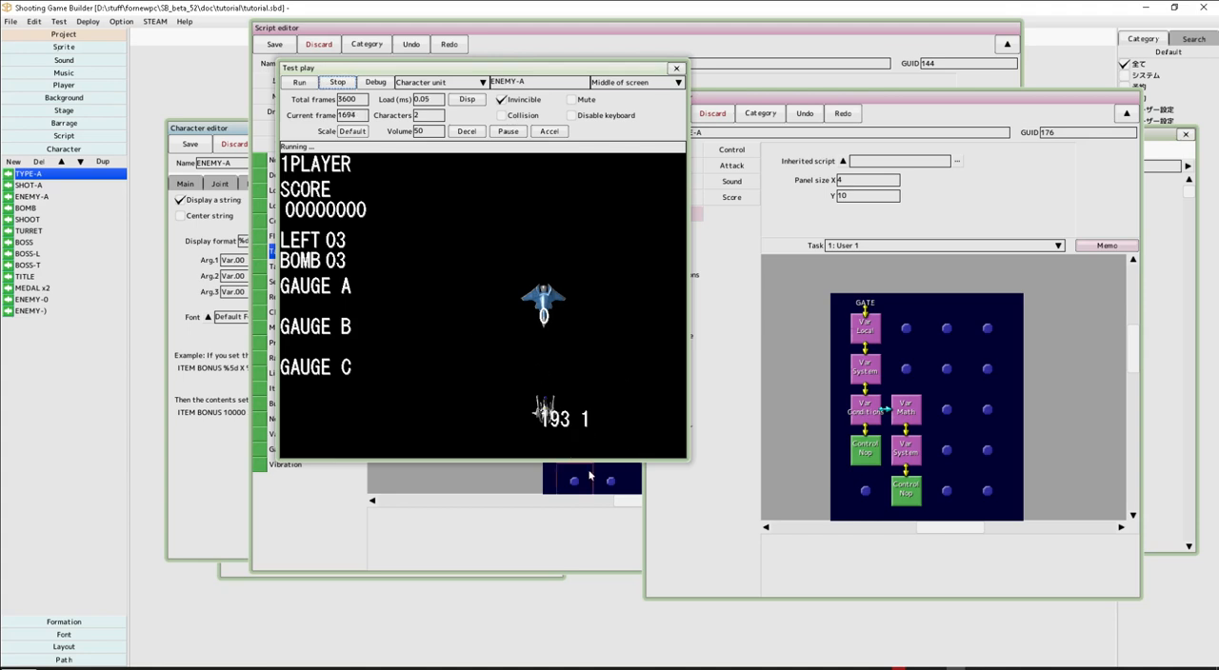
click(337, 80)
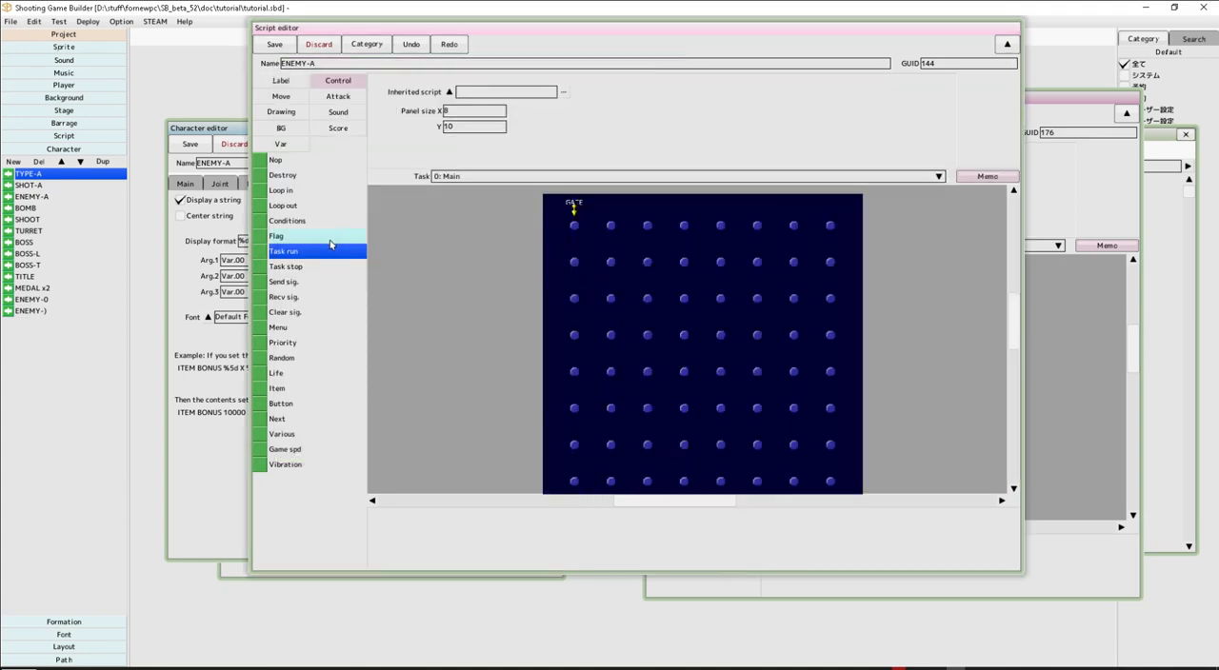
Step: From ENEMY-A's Main character settings, open its attached ENEMY-A script showing the task-run step
click(284, 252)
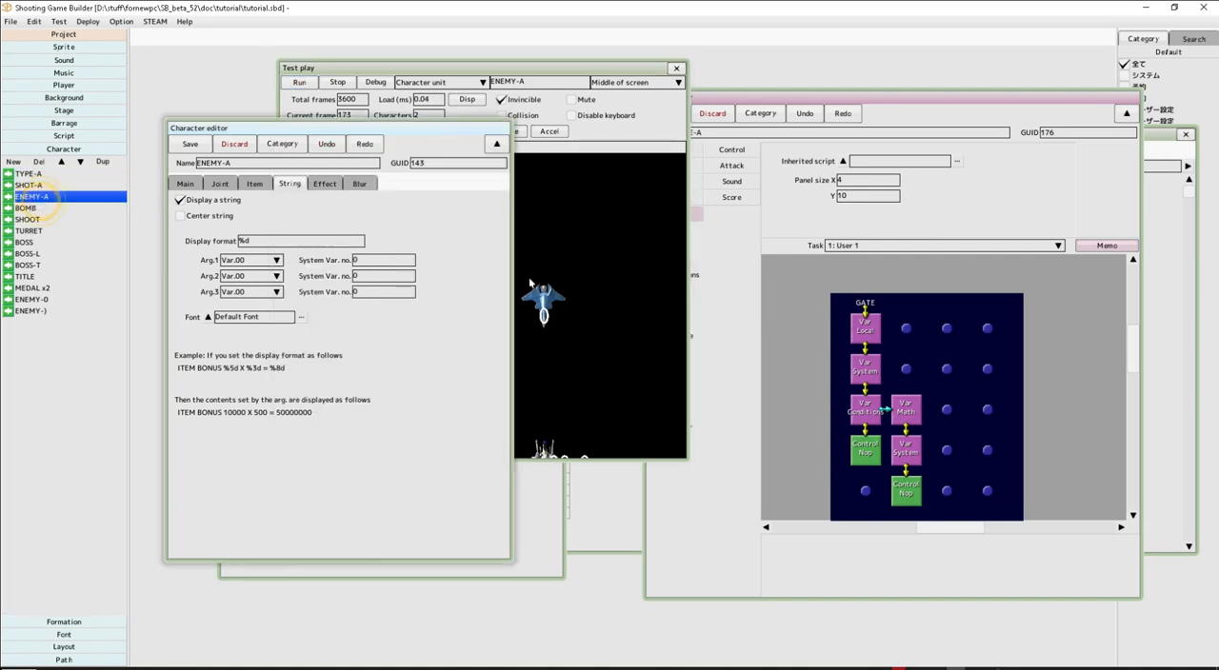
click(186, 183)
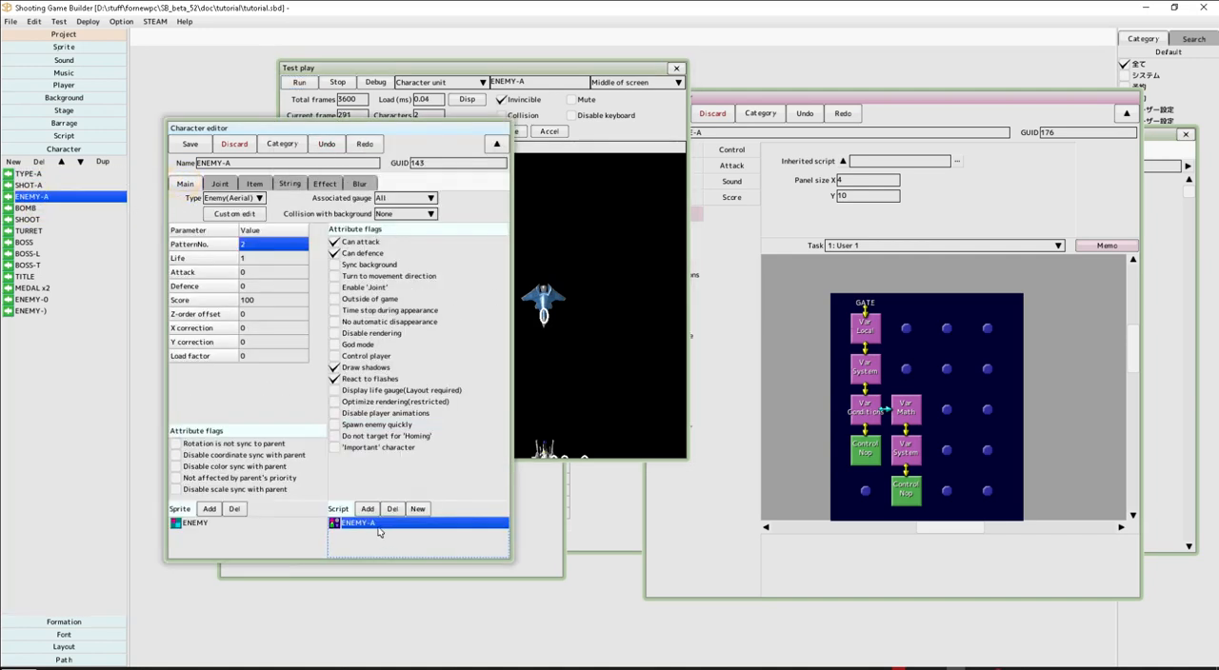
double_click(356, 524)
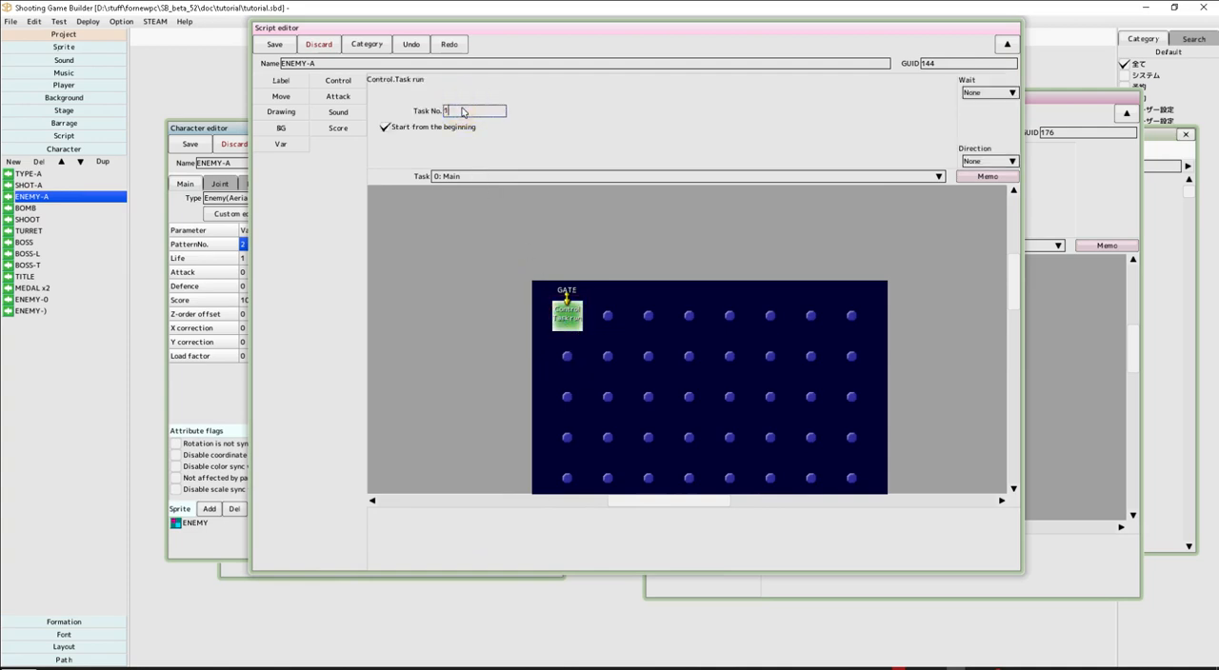
Step: View ENEMY-A's User 1 task, test-play to watch the ship spin, and save the script
click(60, 21)
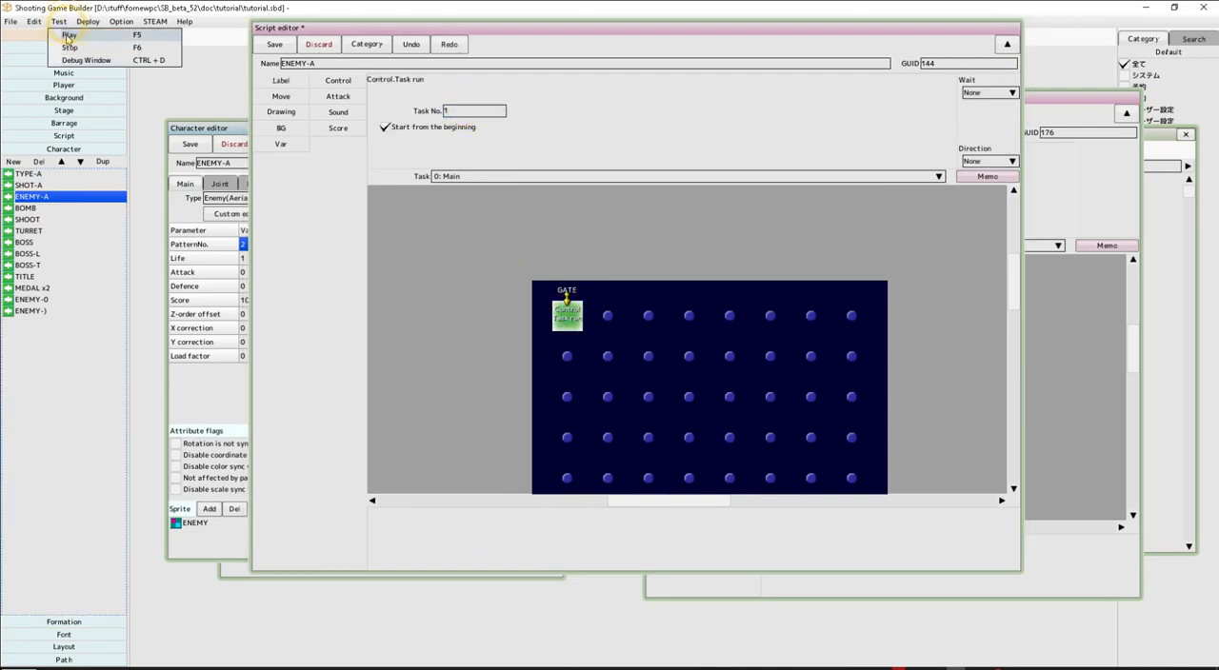
click(69, 34)
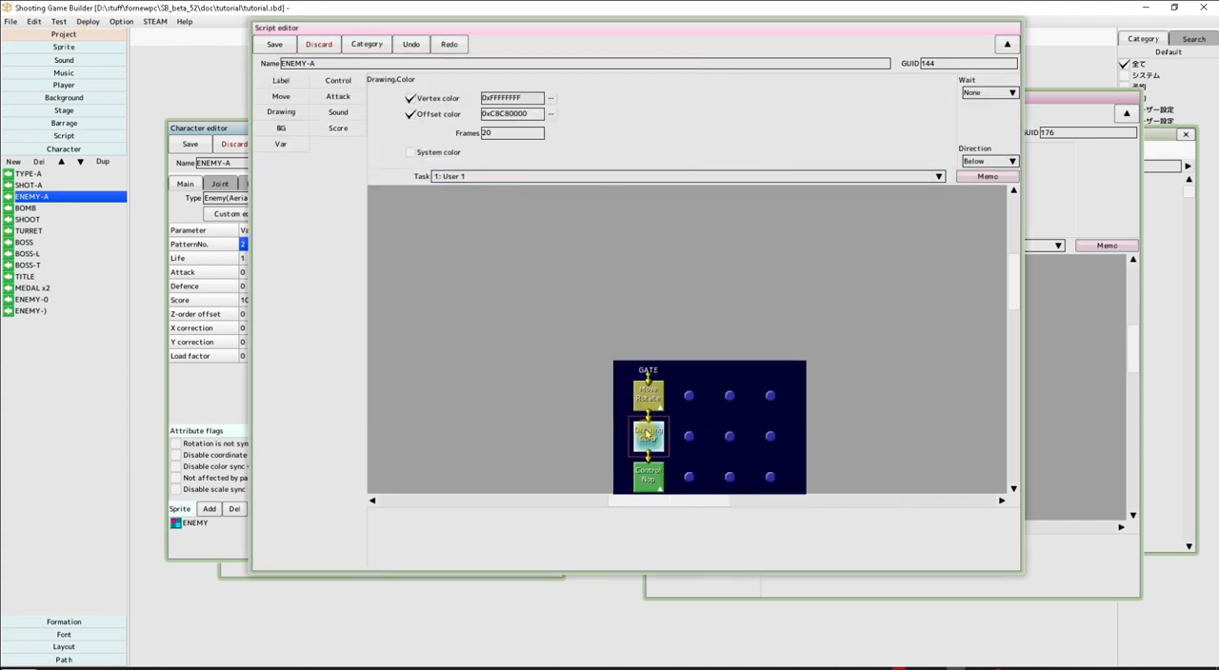
click(548, 114)
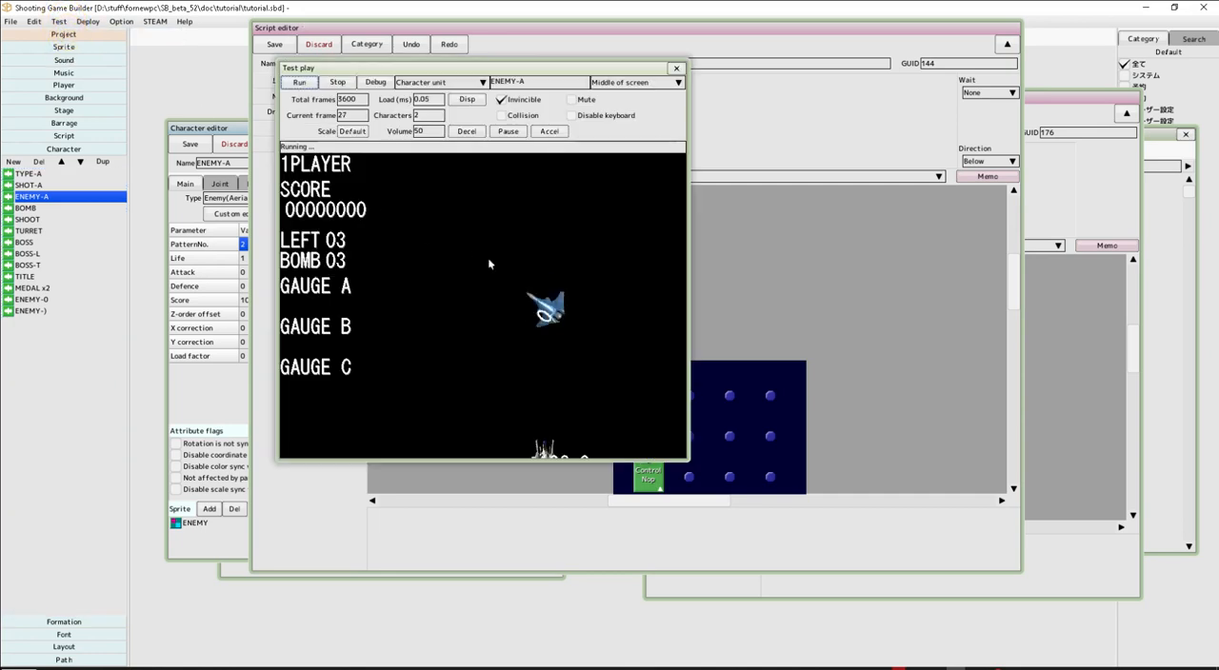
click(674, 69)
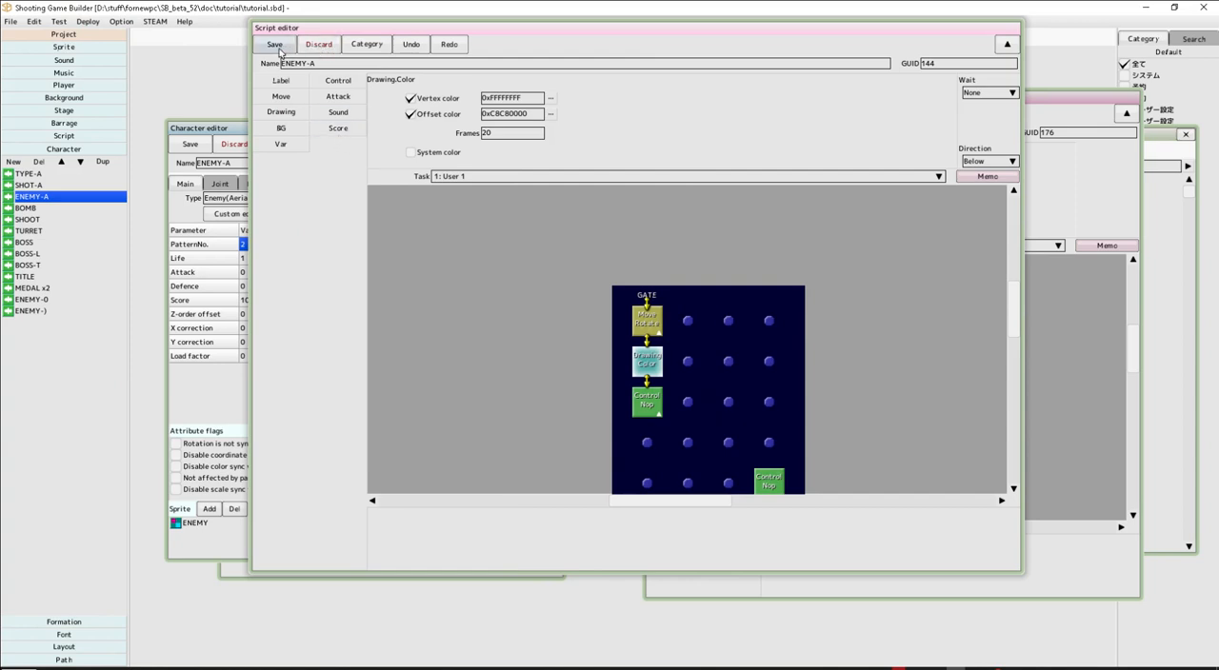
click(61, 21)
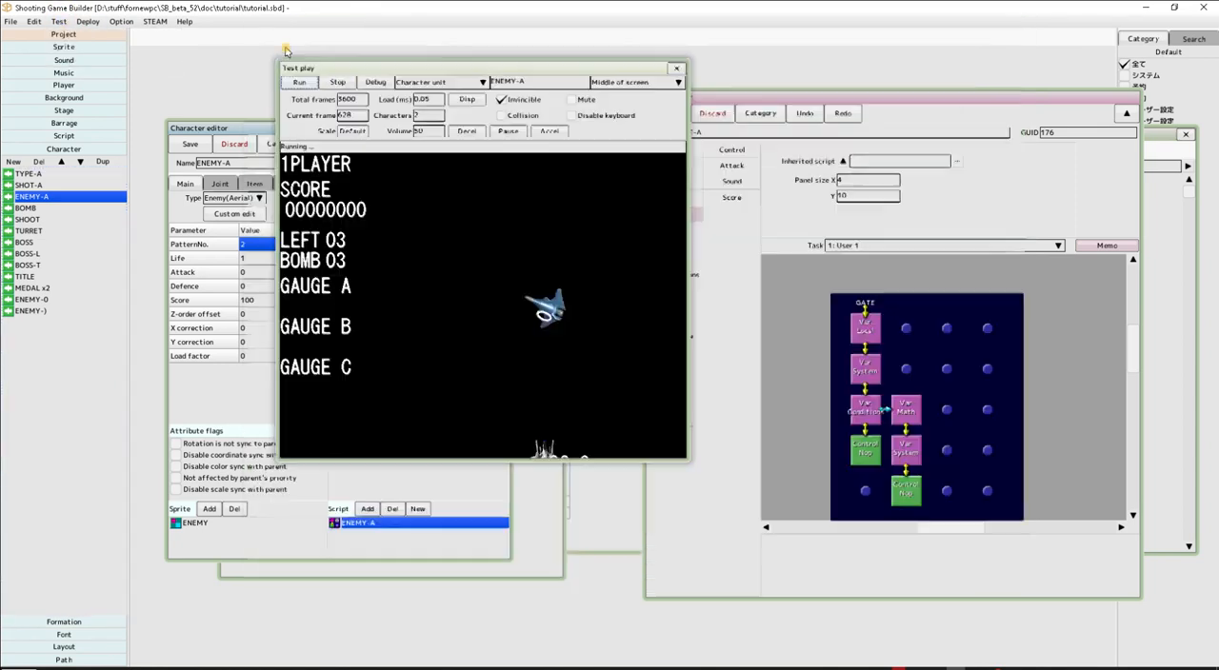
Step: Stop the test and switch TYPE-A's User 1 variable step to Initialization system variable data
click(337, 81)
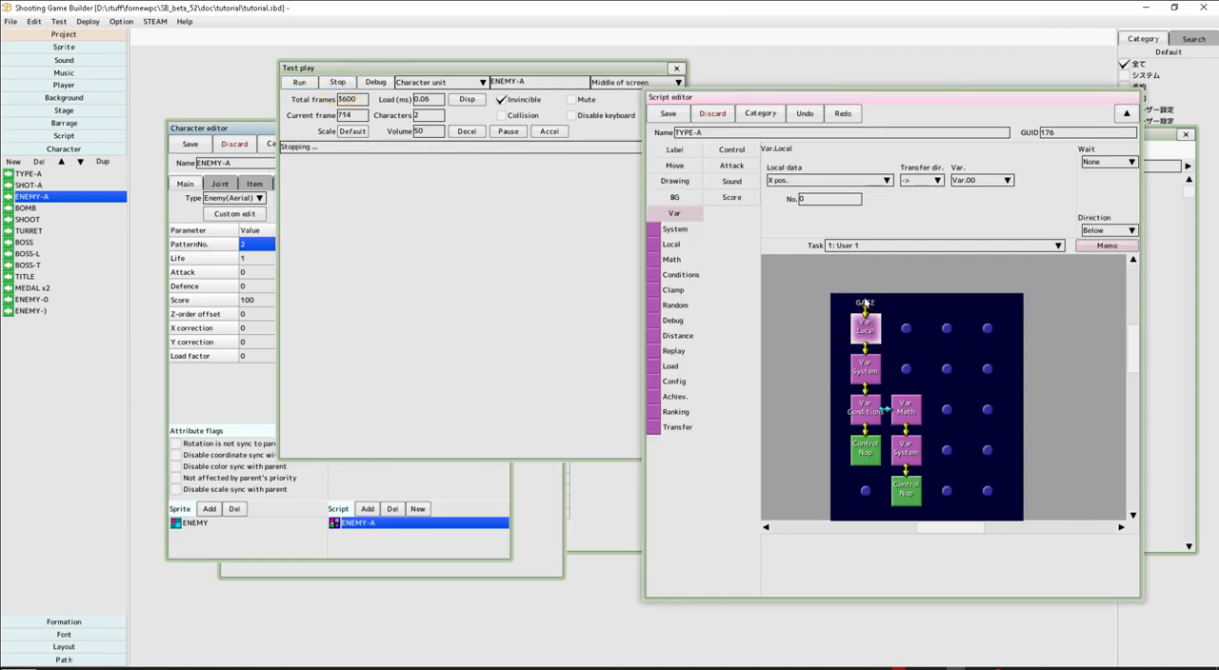
click(865, 328)
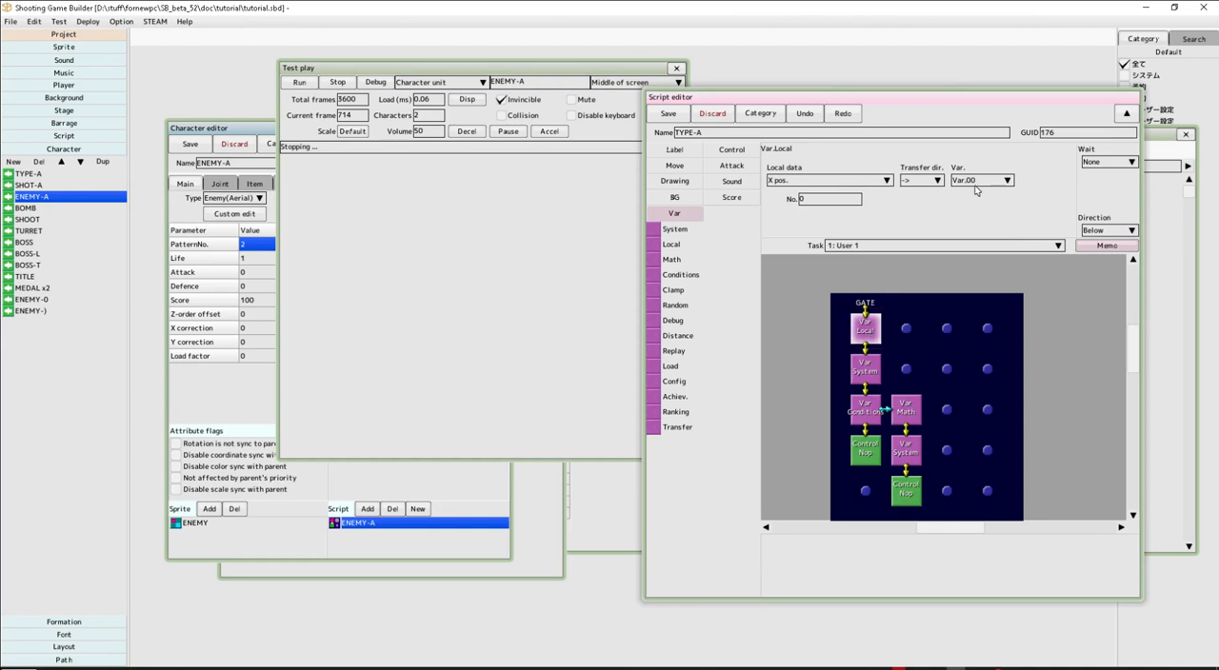
click(865, 370)
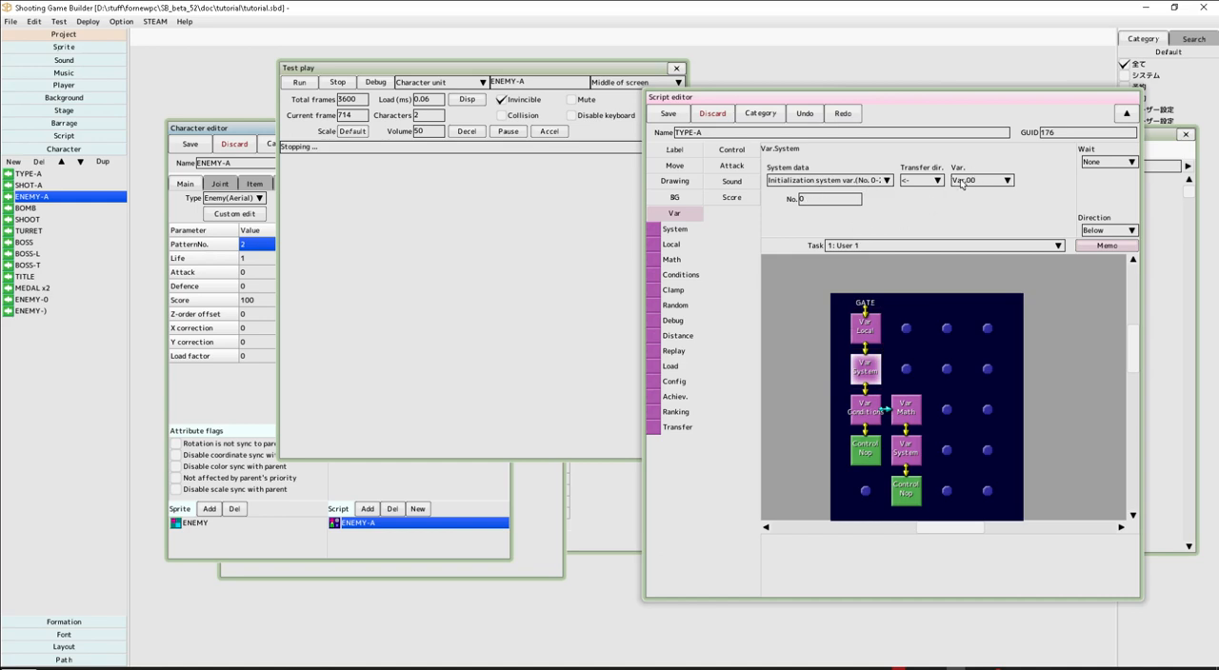
mouse_move(977, 189)
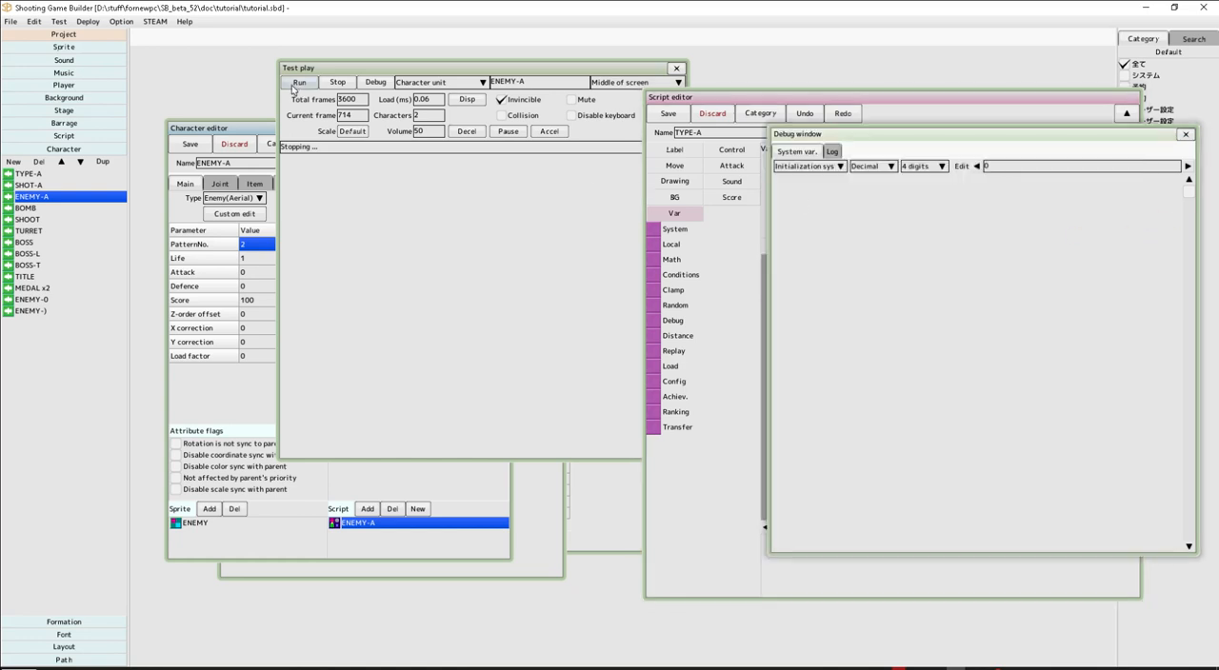
Step: Test-play while the debug readout shows initialization values, then stop at the Var.00 vs 100 condition
click(301, 80)
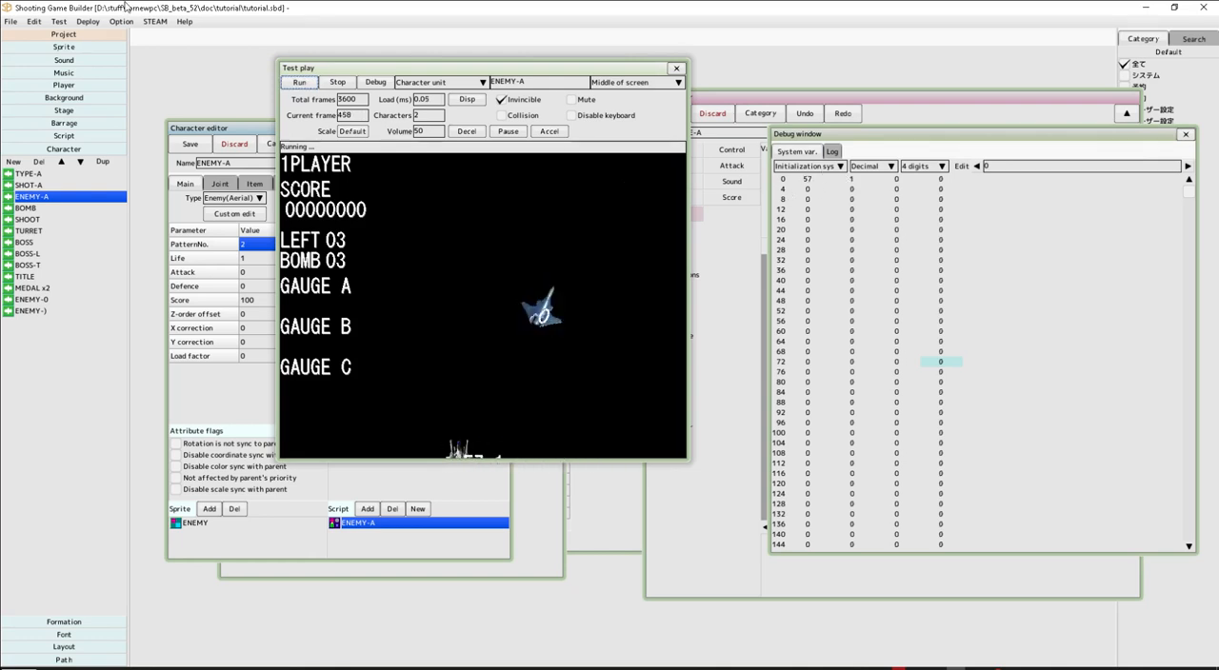
click(337, 82)
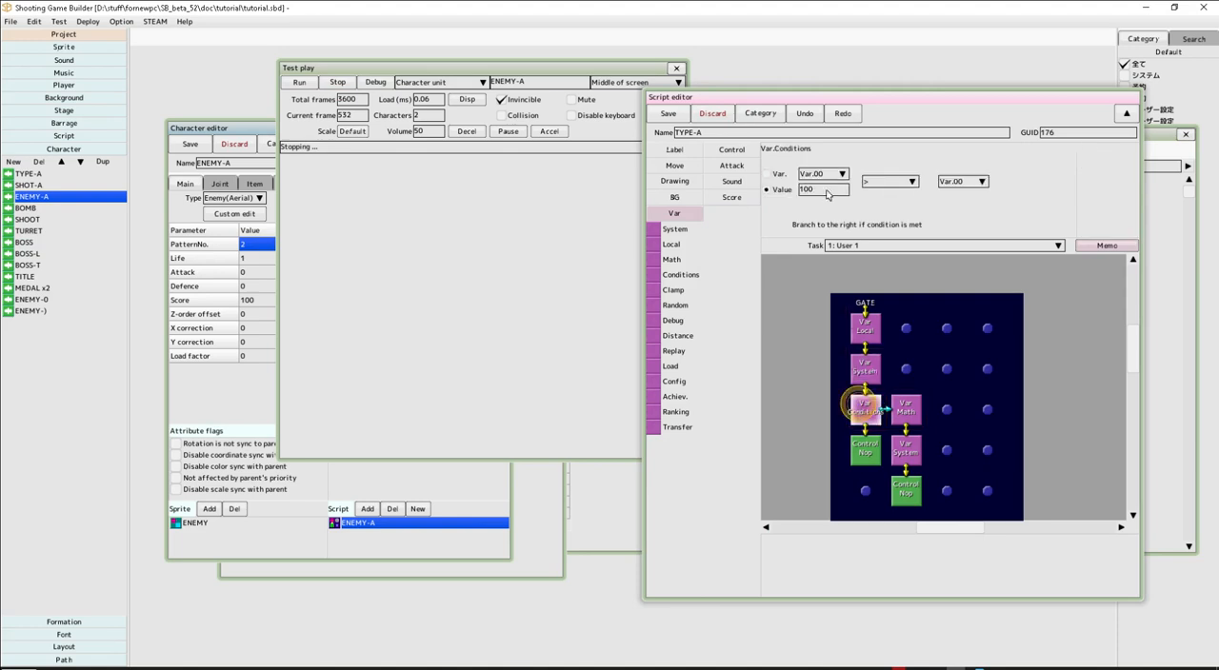
mouse_move(819, 200)
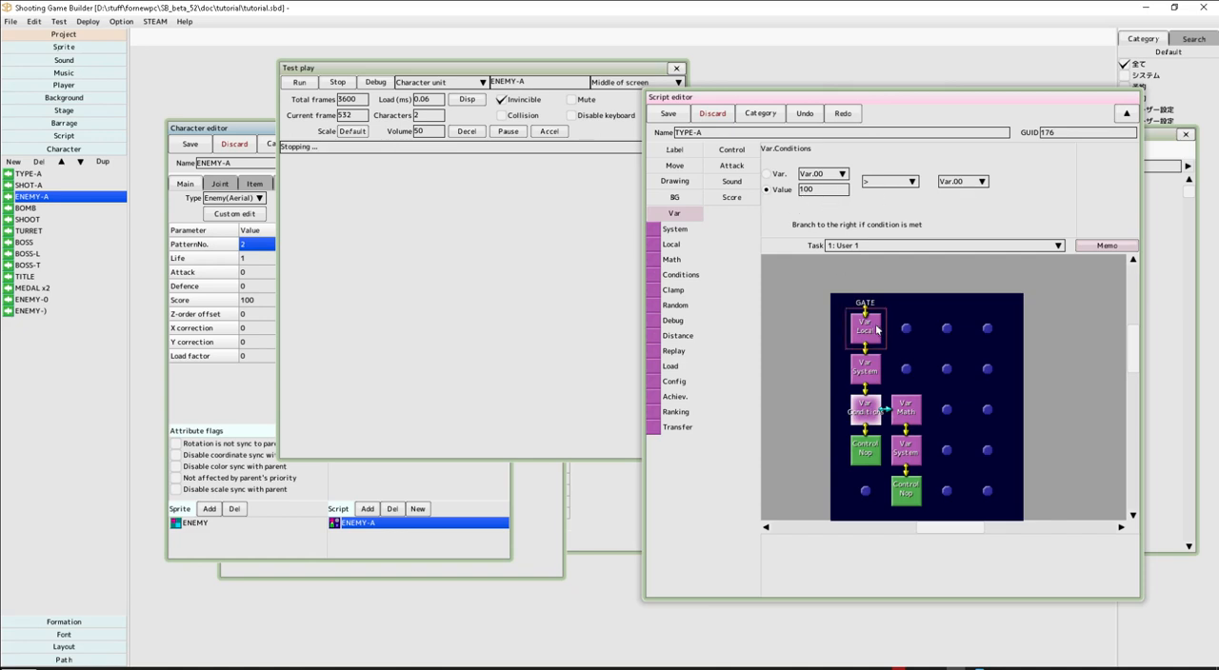
Step: Add a variable-math step and a system-variable step reading into Var.01 on TYPE-A's branch path
click(905, 413)
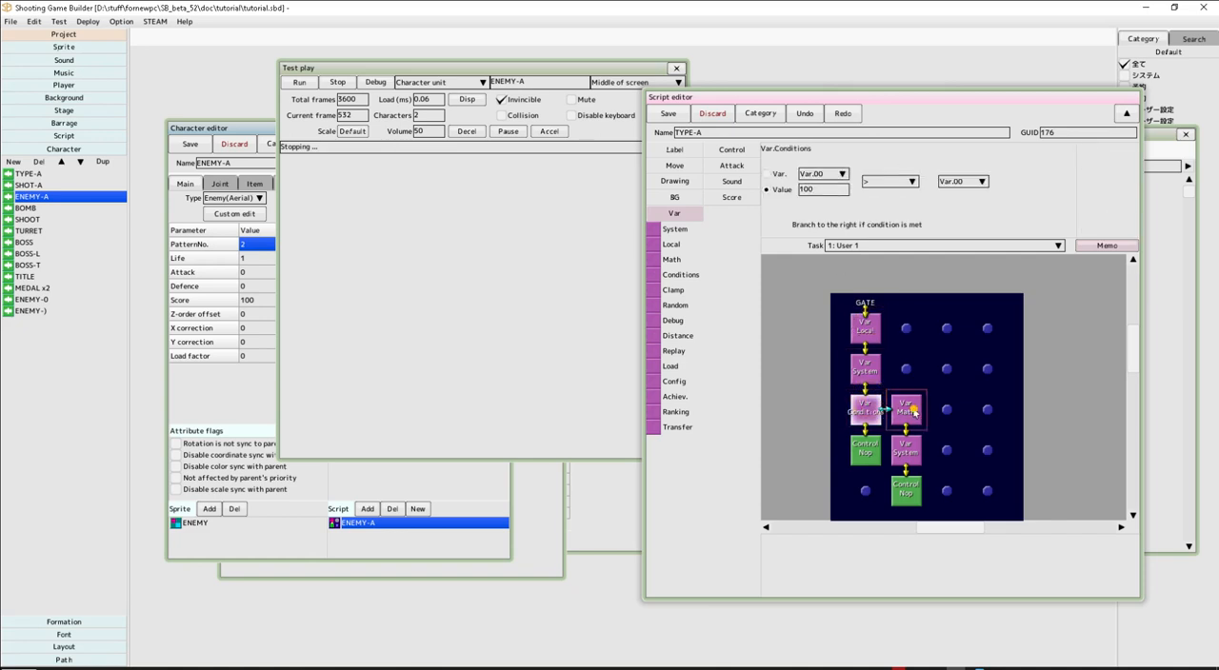
click(906, 410)
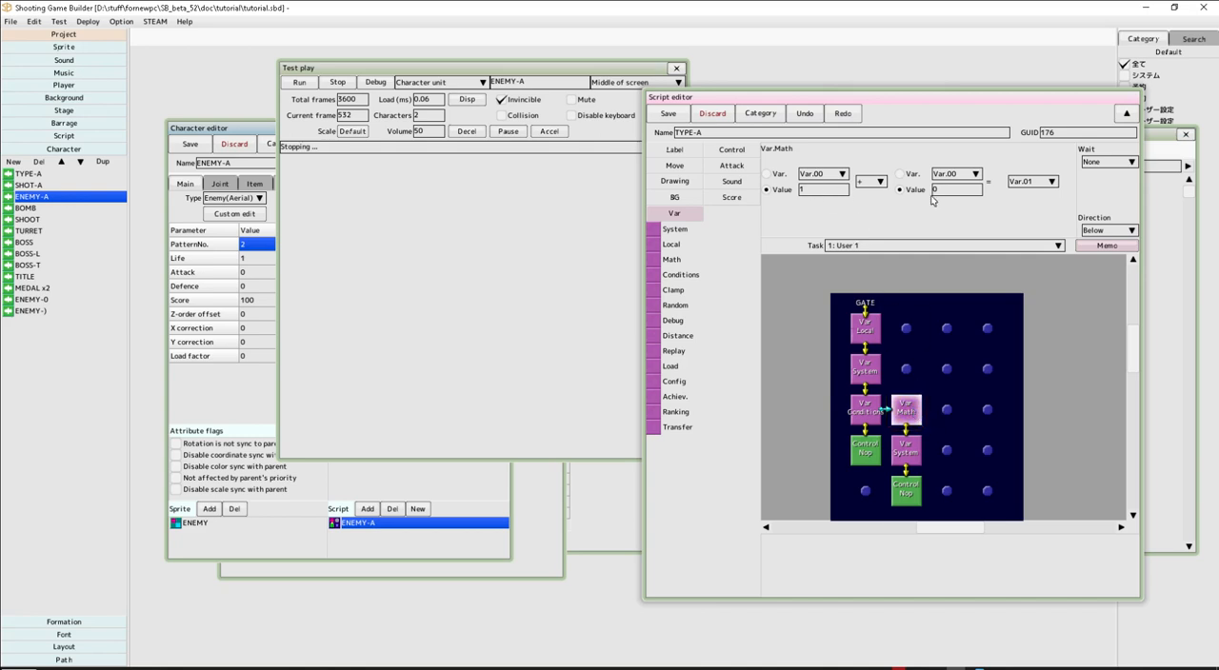
mouse_move(956, 194)
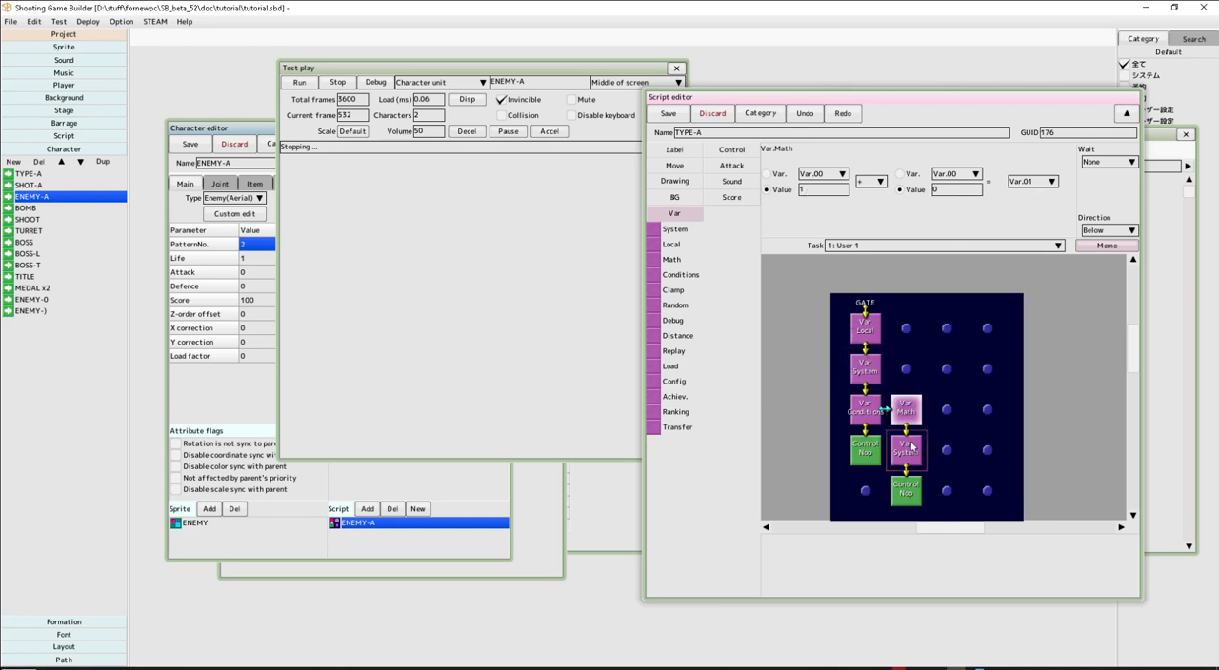
click(907, 449)
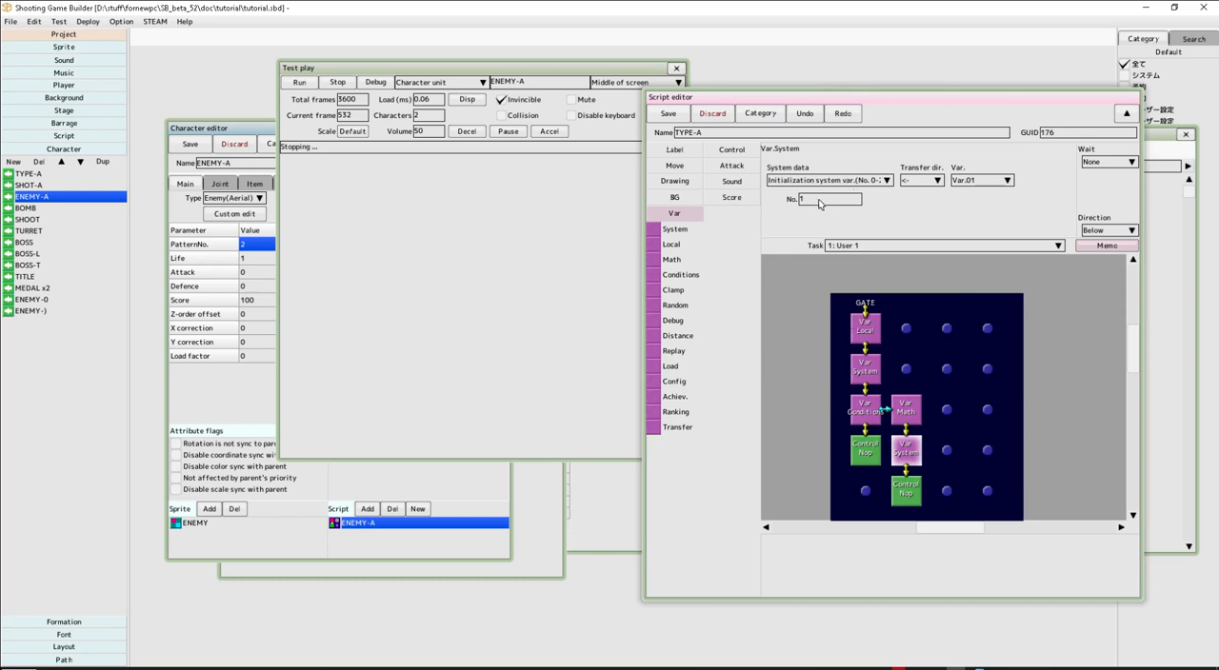
click(907, 452)
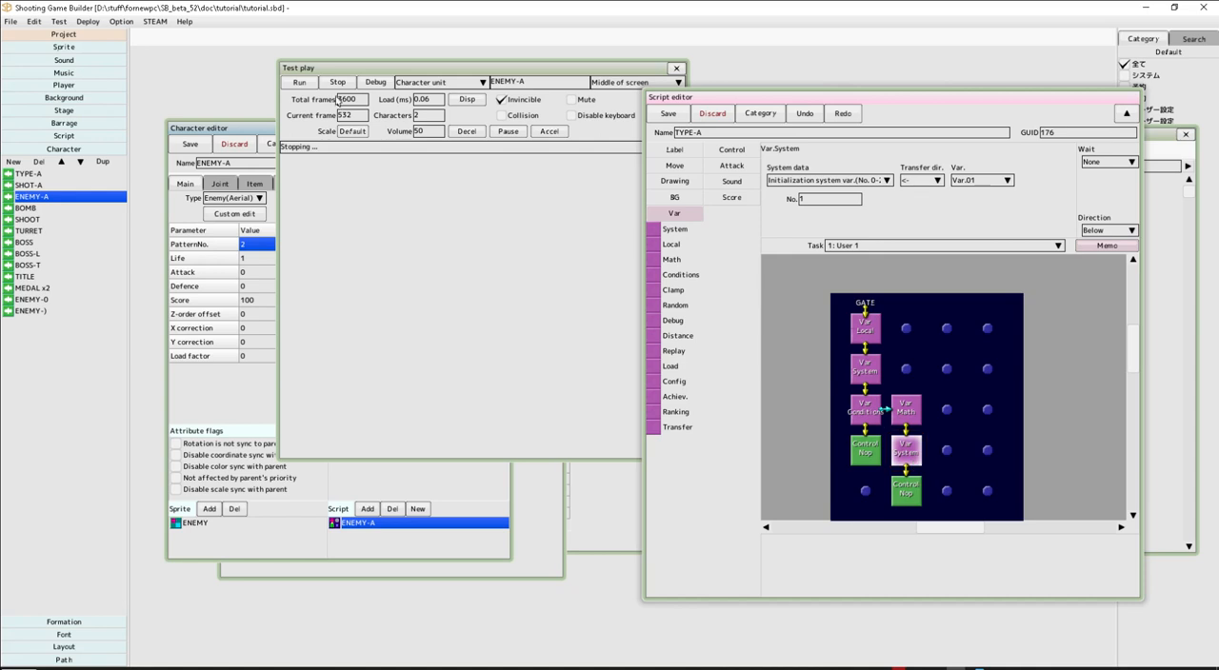
Step: Test-play the game with the debug readout open, then return to ENEMY-A's character settings
click(312, 80)
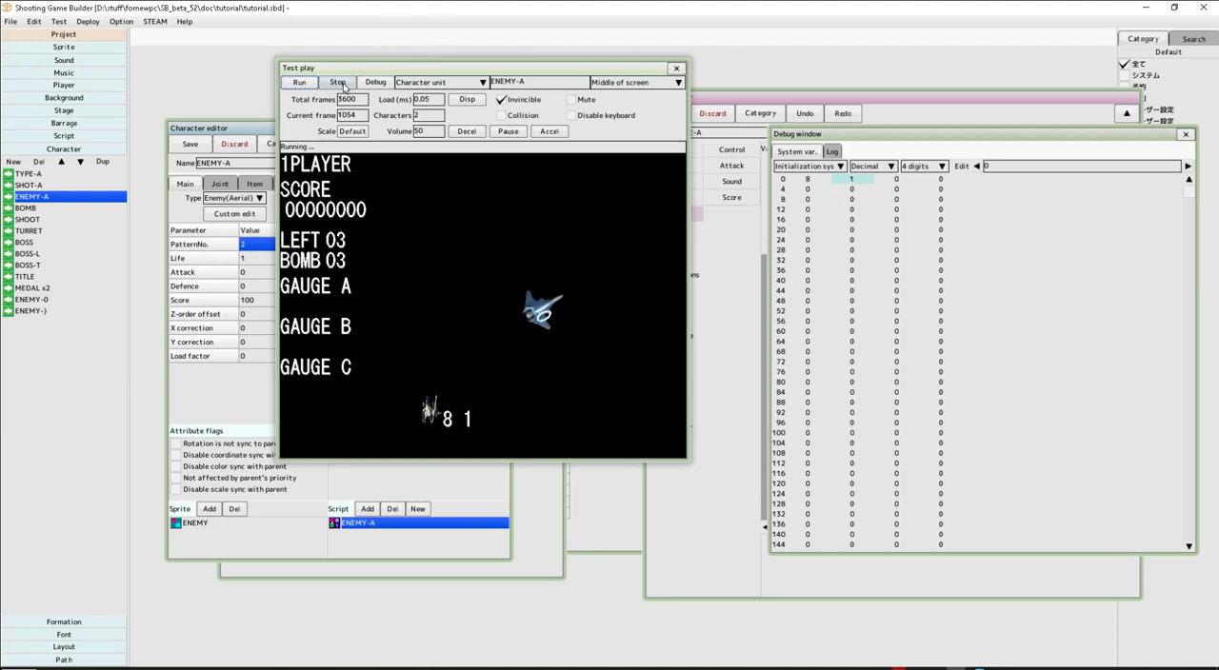
click(337, 82)
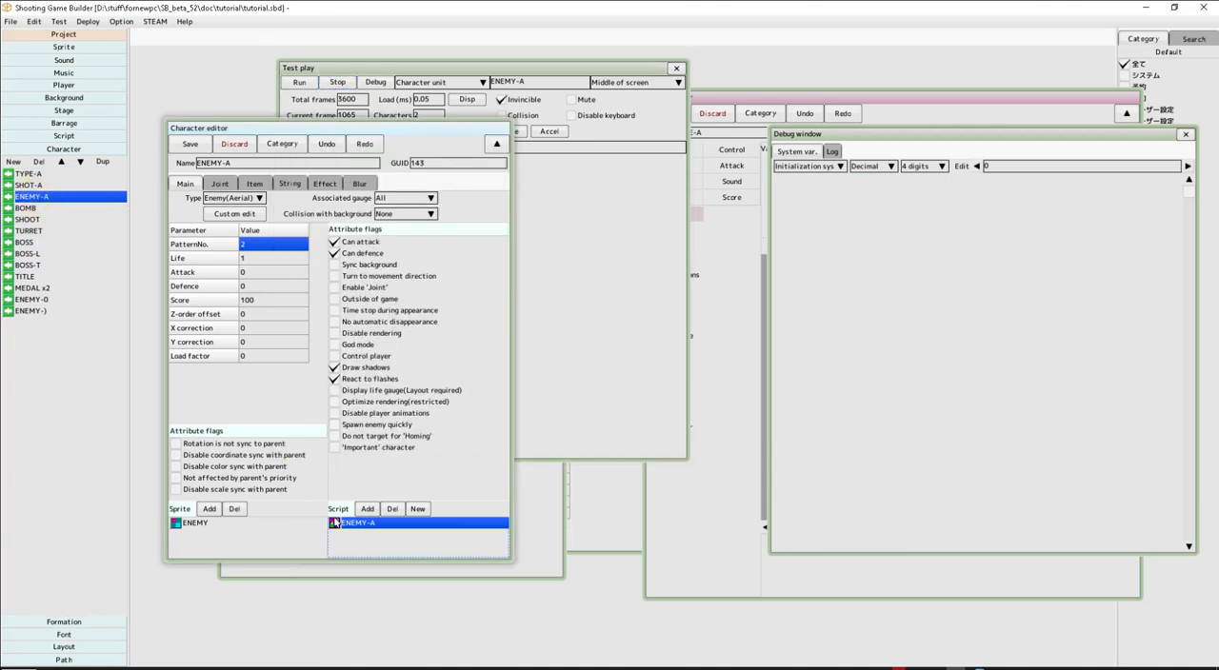
Step: Insert a Var System step and a Var Conditions step before ENEMY-A's task-run command
double_click(356, 522)
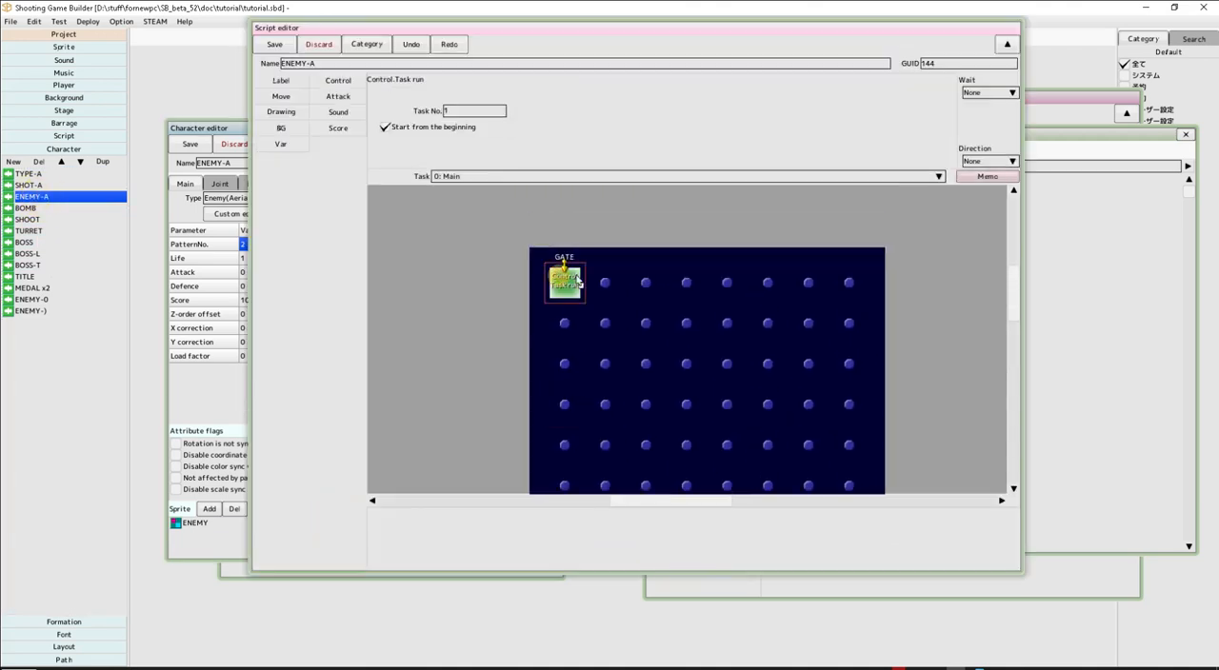
click(337, 80)
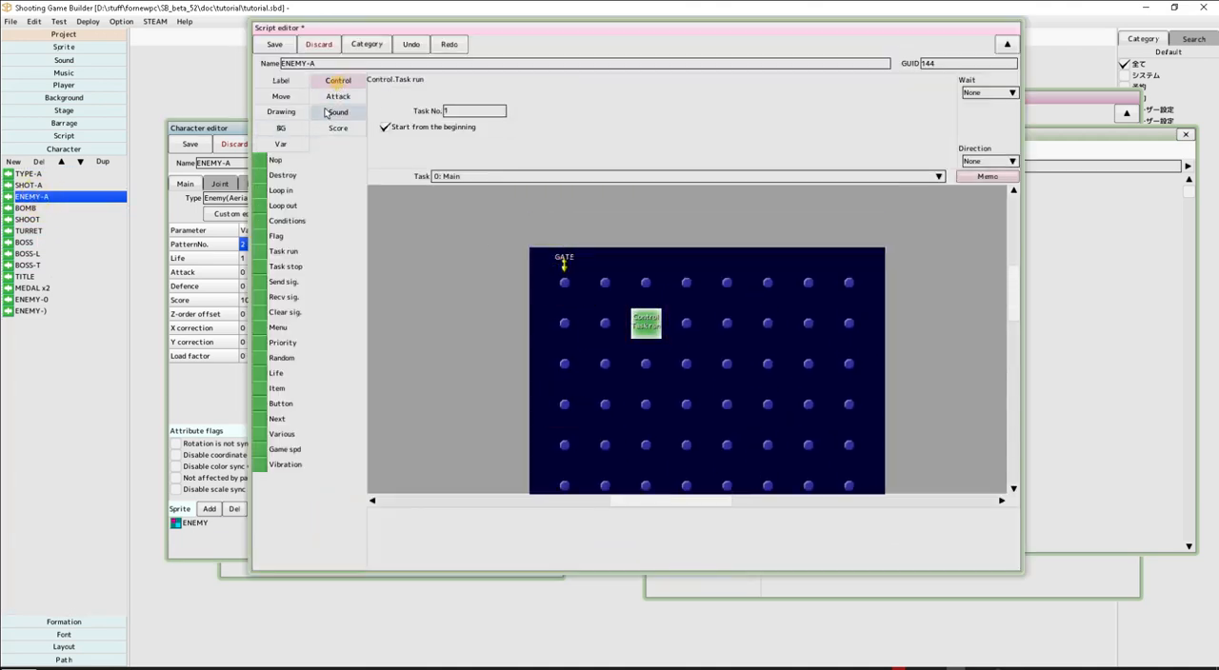
click(280, 145)
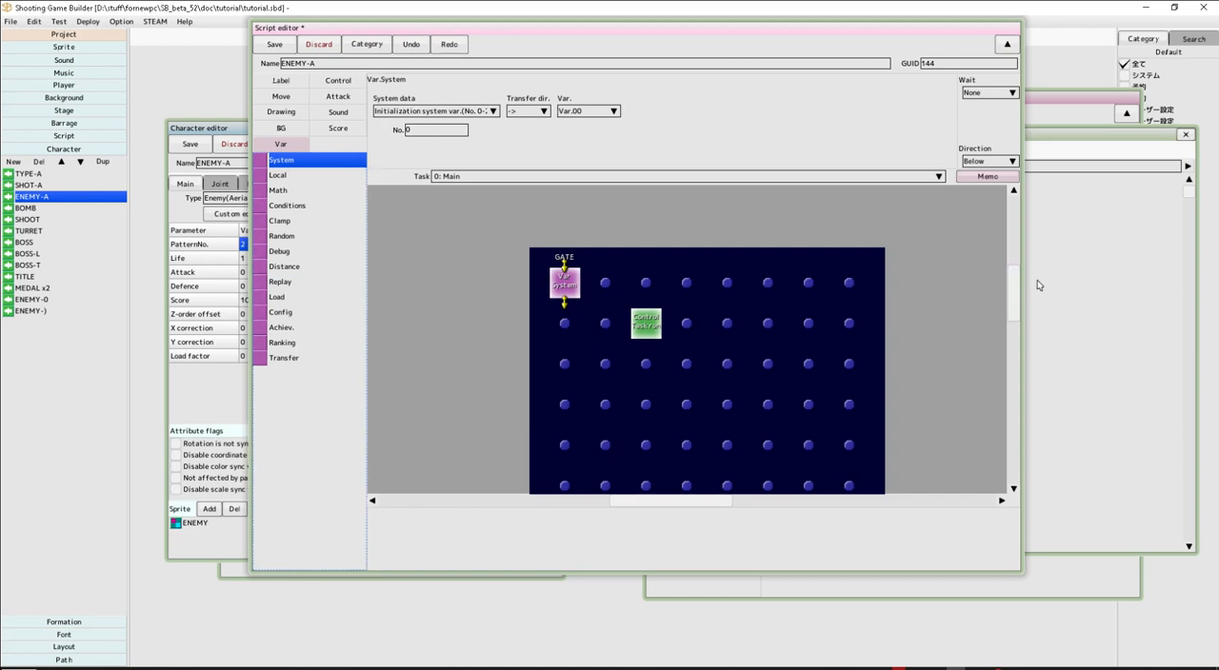
click(427, 130)
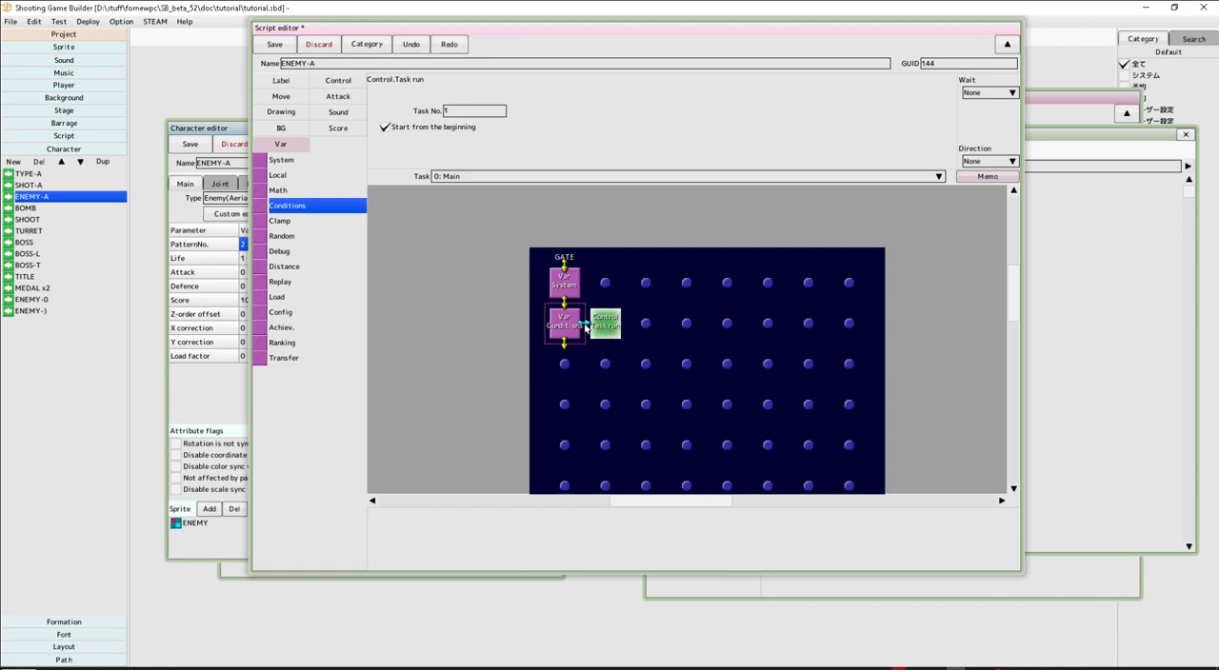
Step: Enable ENEMY-A's on-screen string display with Var.00 as its argument
click(608, 322)
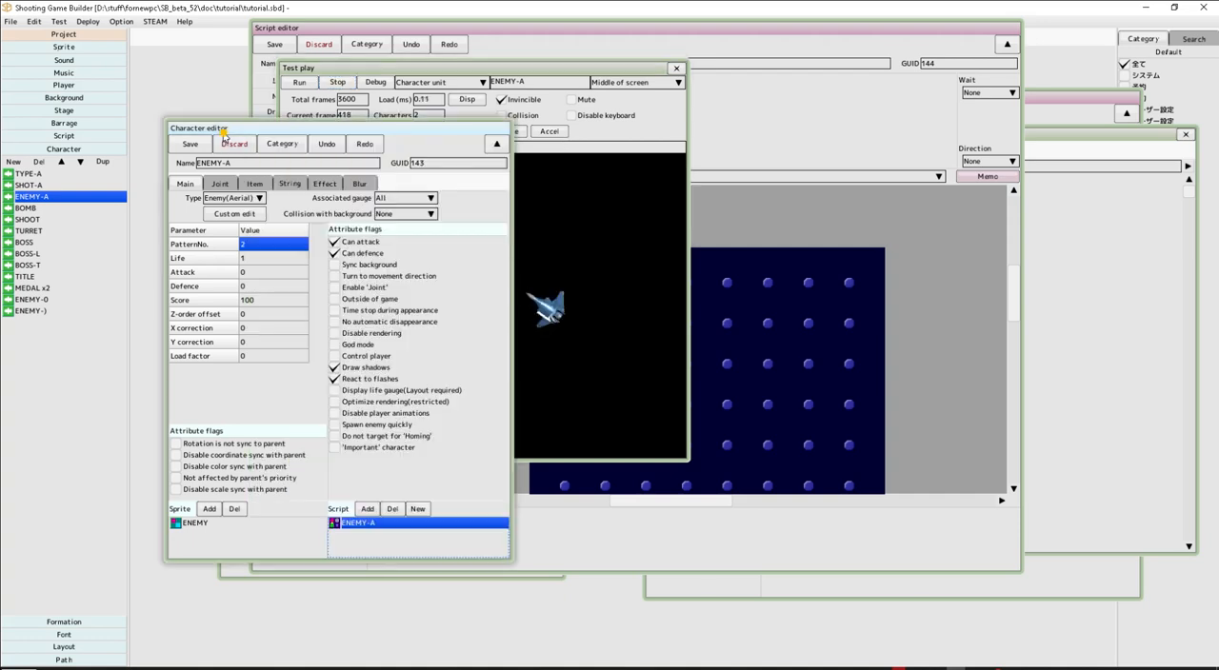
click(290, 183)
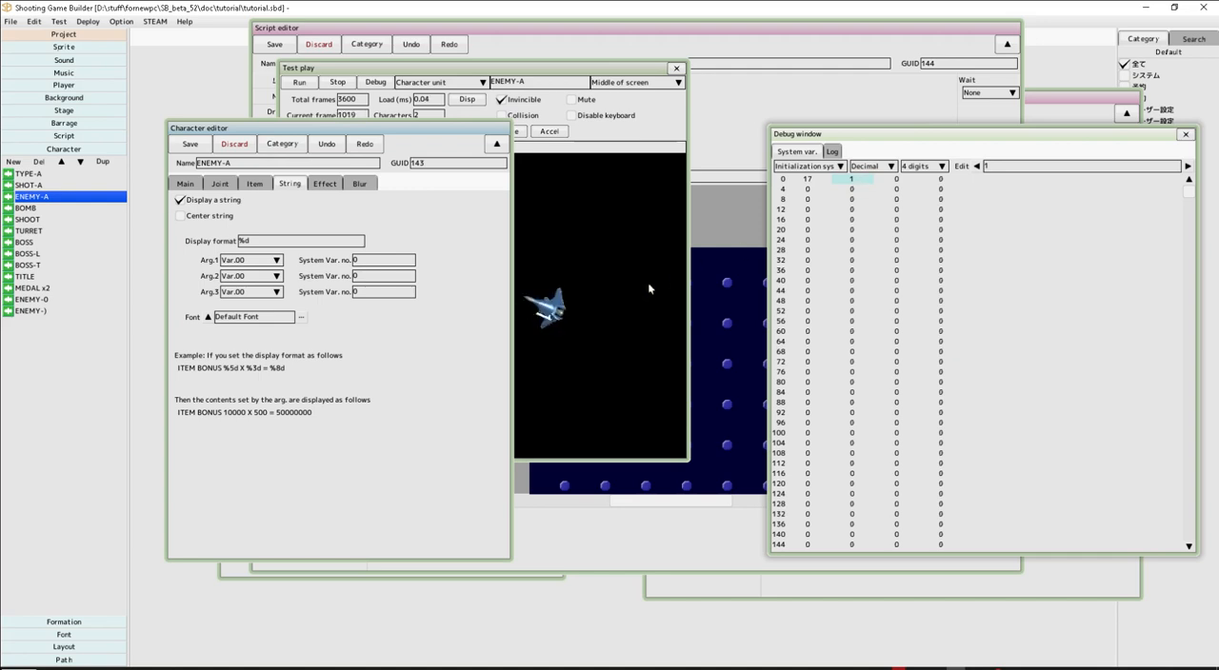
Step: Test-play twice to watch ENEMY-A's displayed Var.00 number change
click(299, 82)
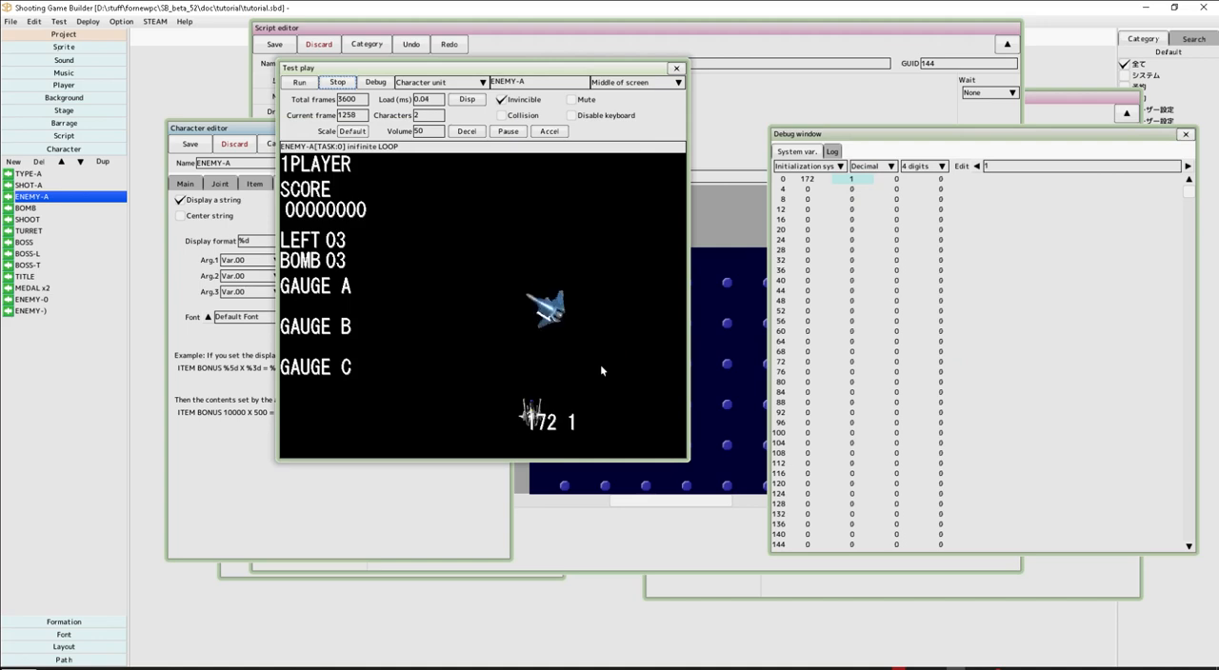
click(293, 82)
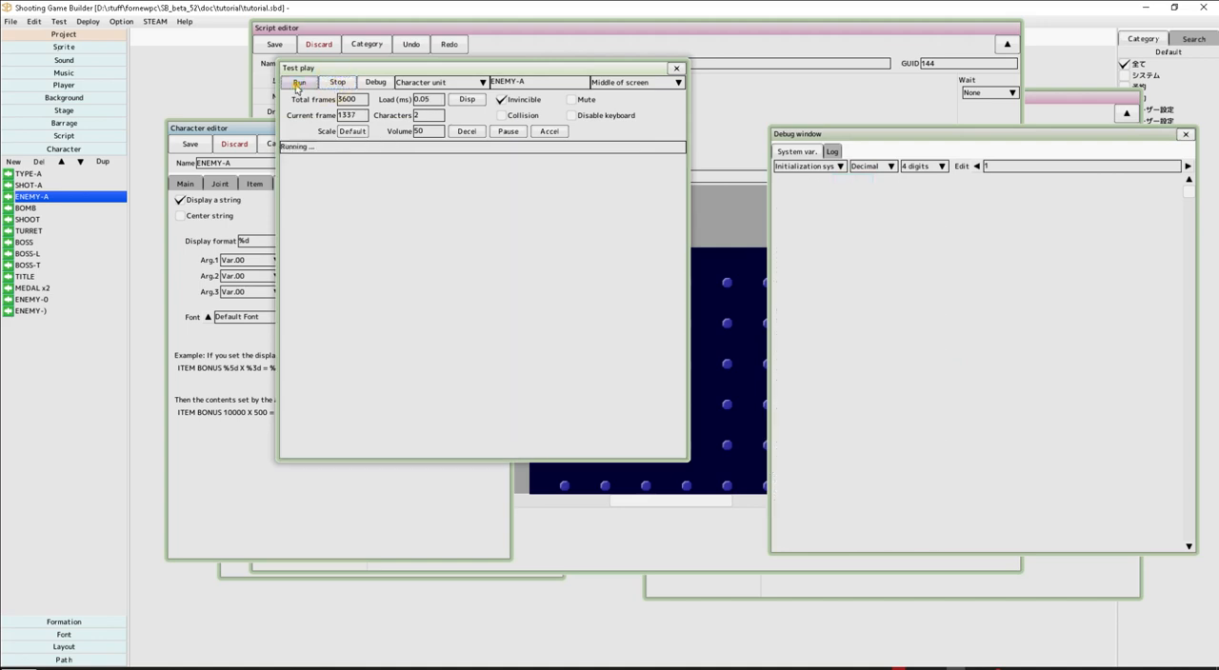
click(301, 82)
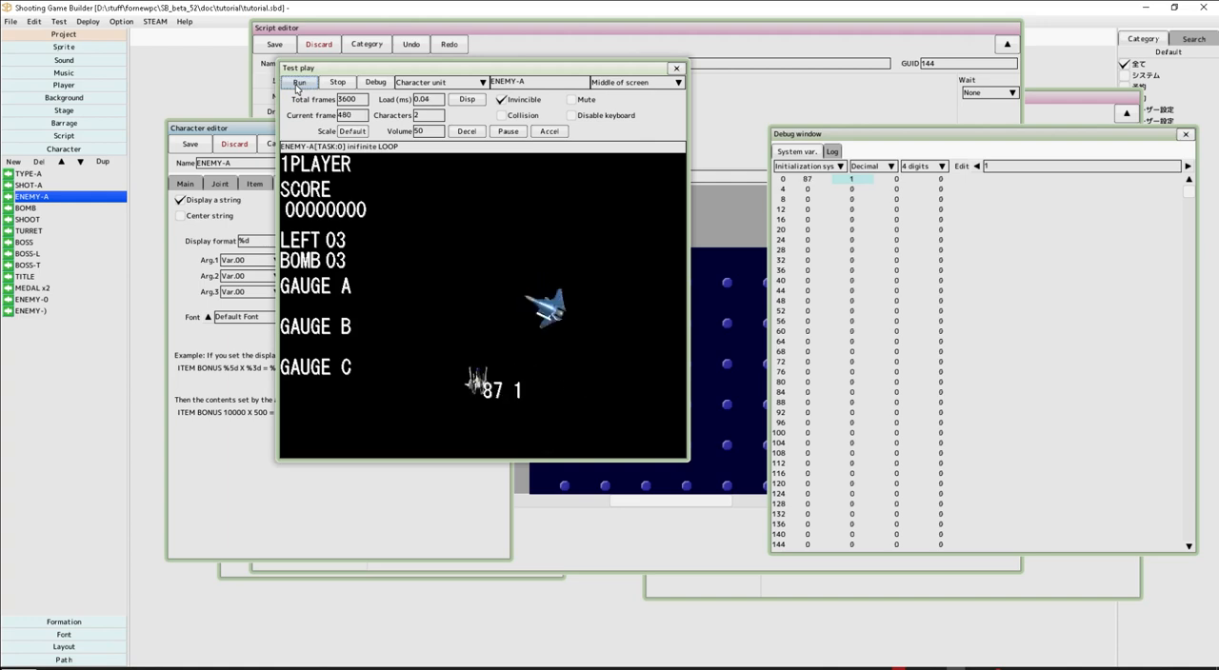
click(337, 82)
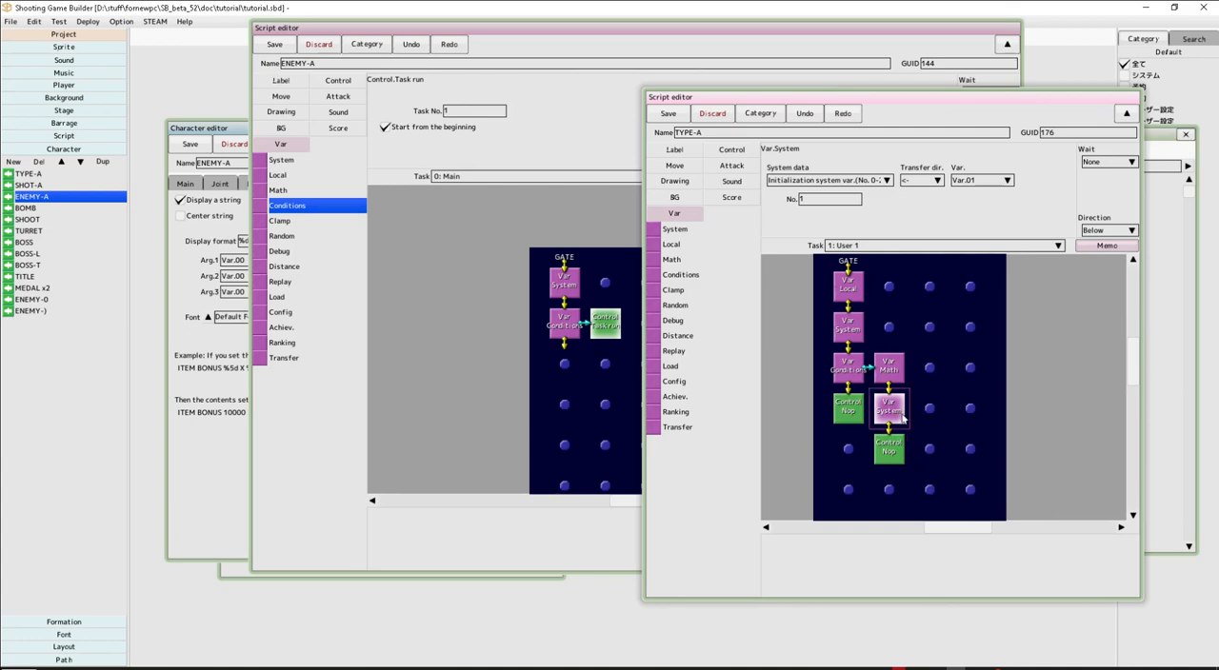
Step: Review the variable and system-variable steps in TYPE-A's User 1 task
click(888, 410)
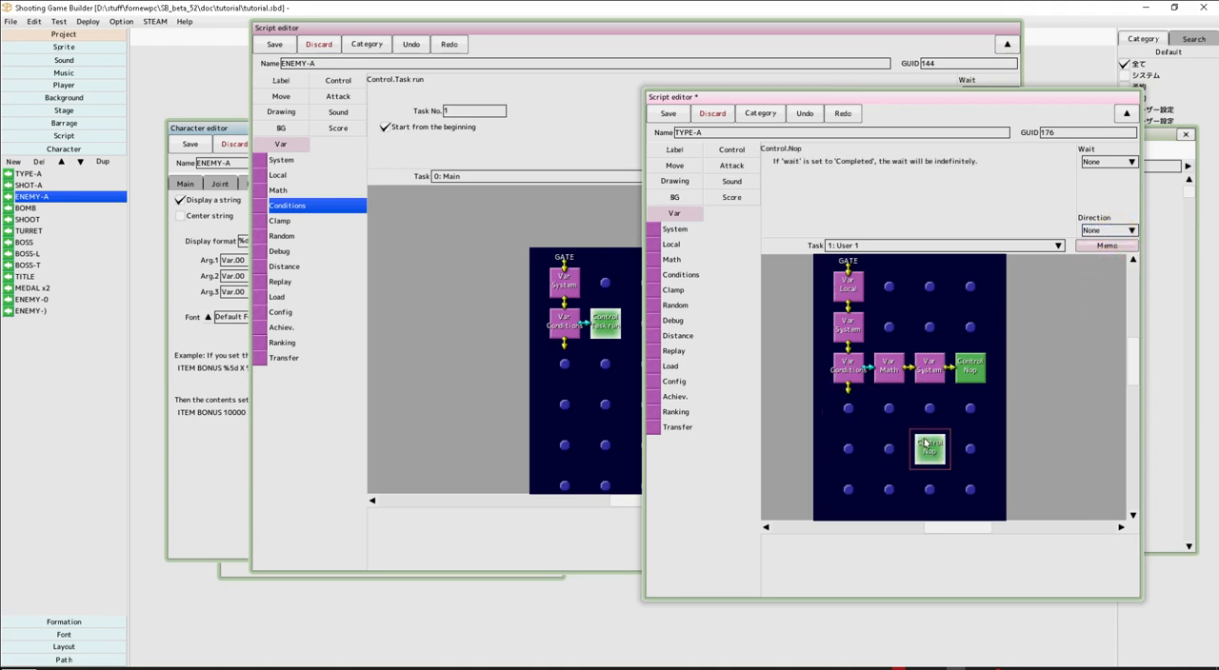
click(849, 286)
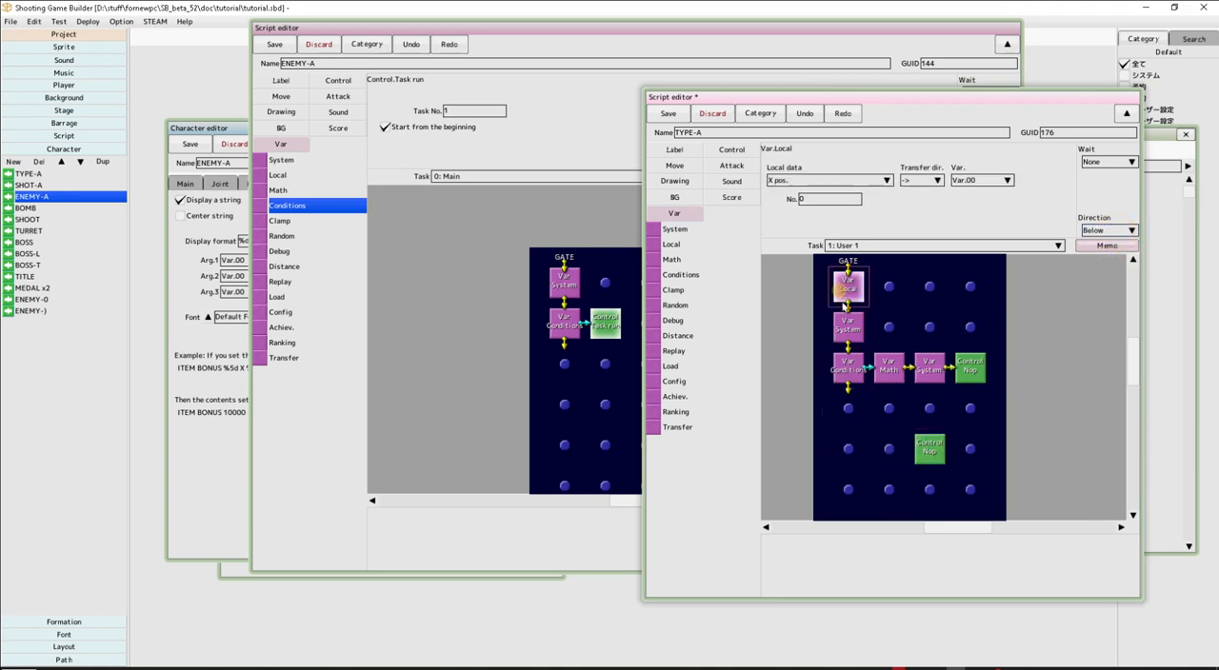
click(846, 324)
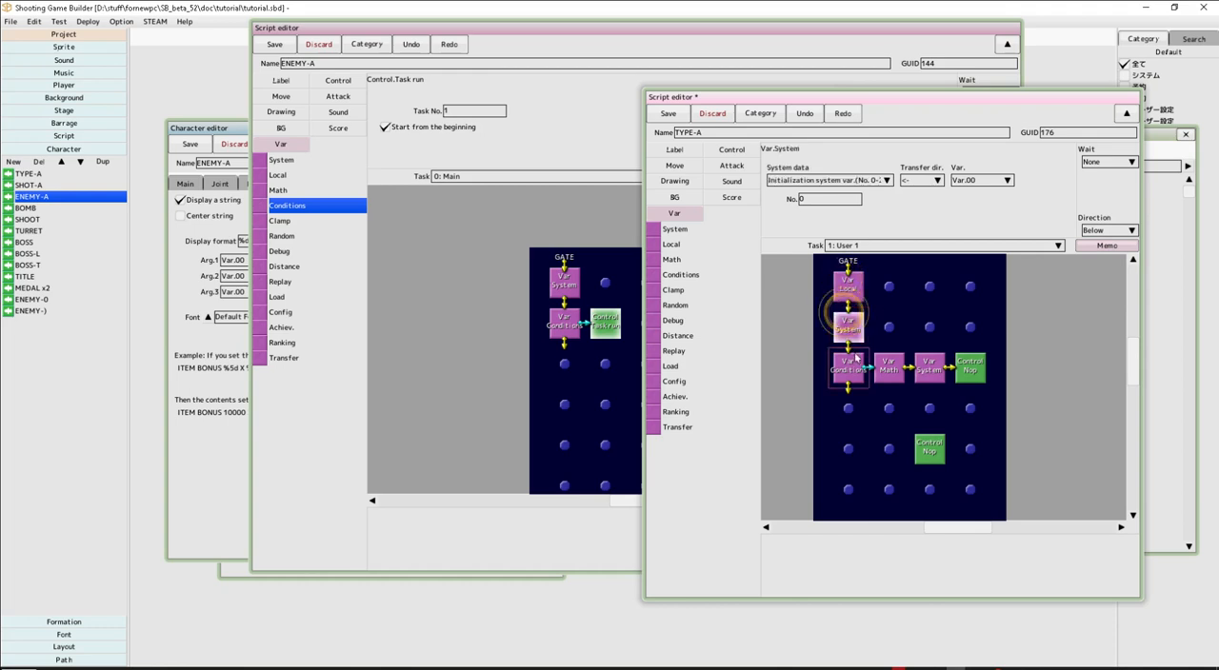
click(845, 370)
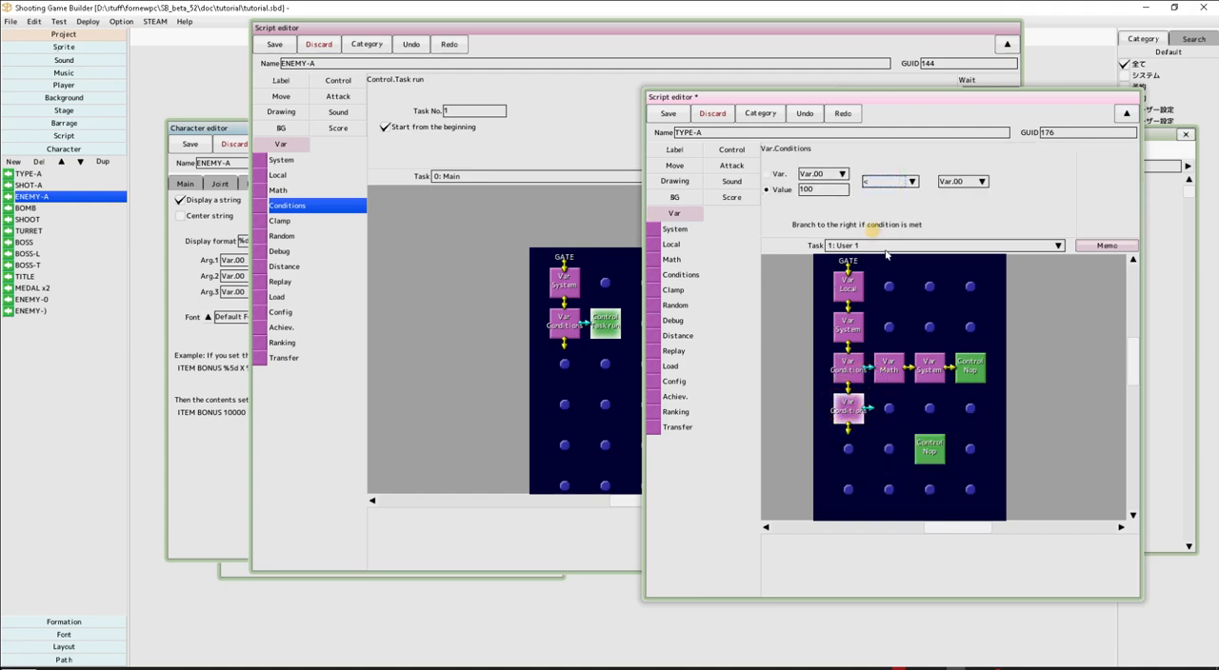
Step: Add a spin-back condition step and paste a copied step into the User 1 task
click(889, 370)
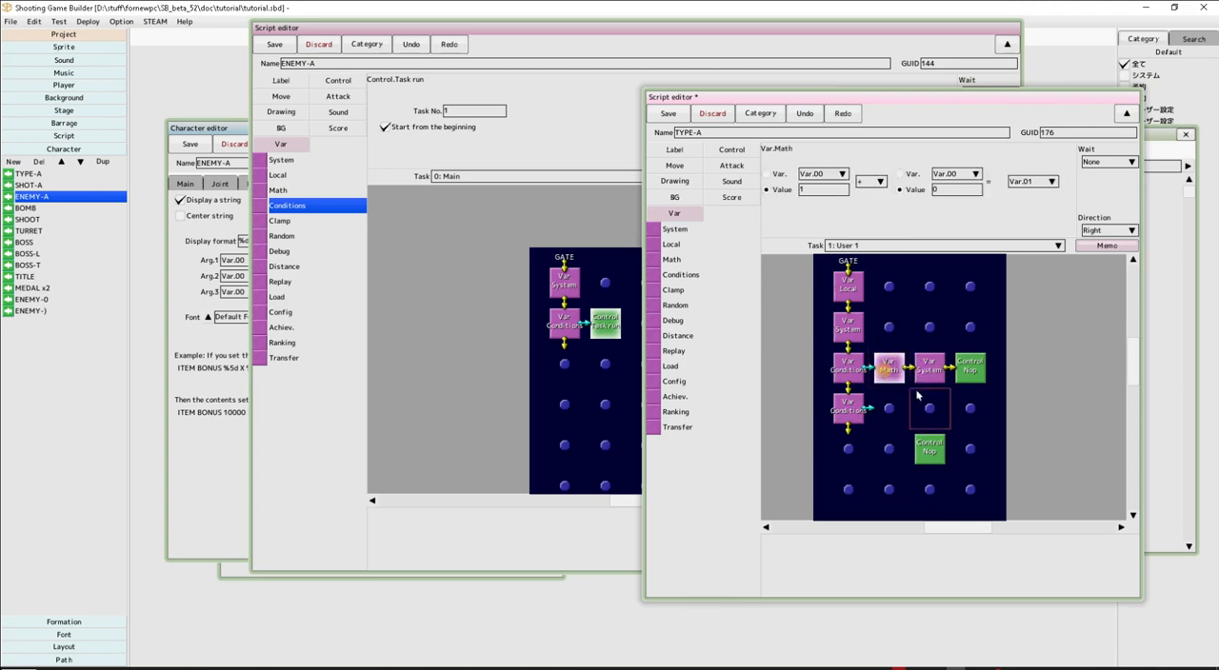
right_click(885, 366)
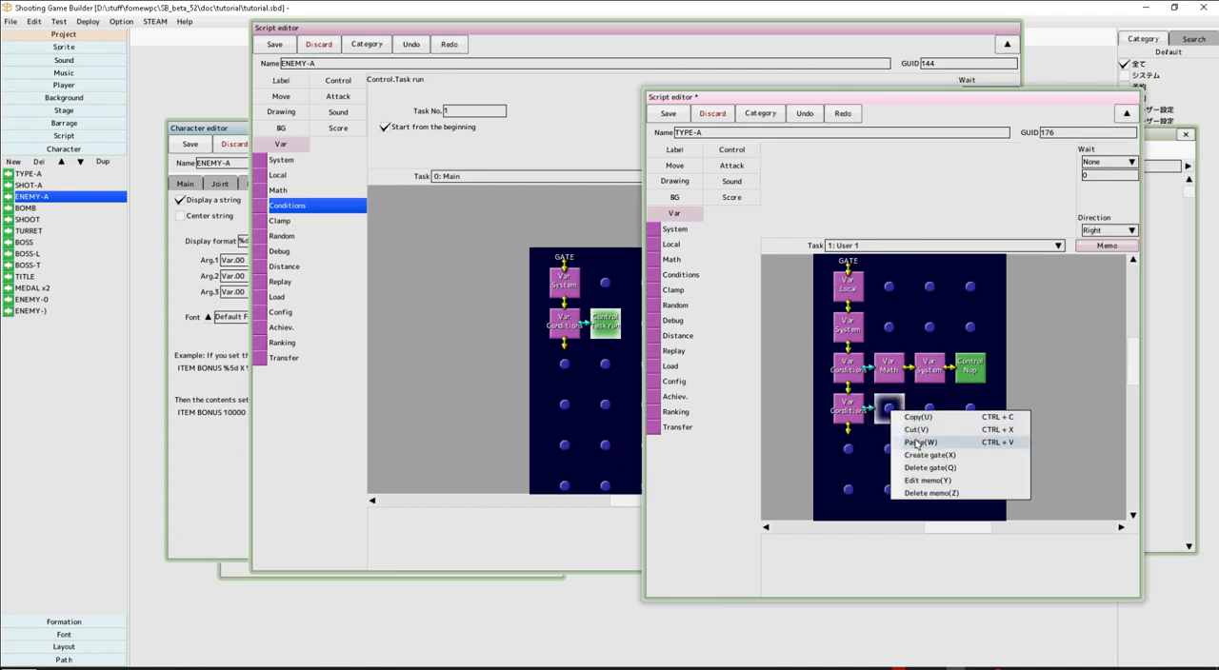
click(918, 441)
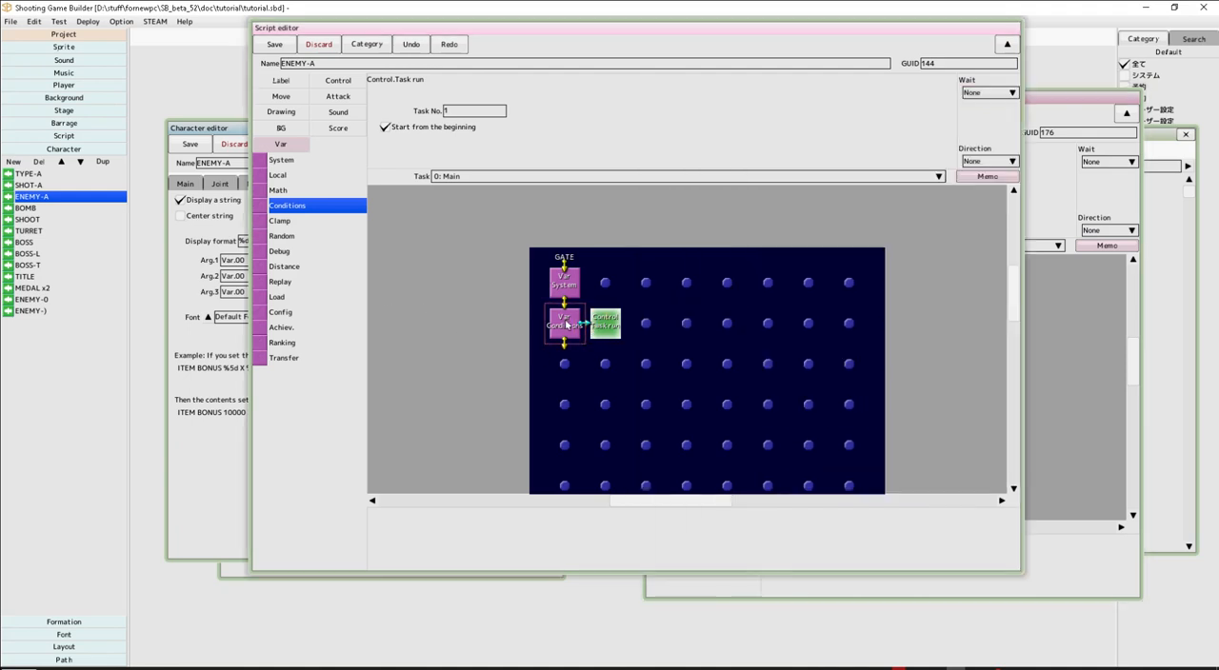
Step: Review ENEMY-A's condition step, then launch a test play from the Test menu
click(563, 324)
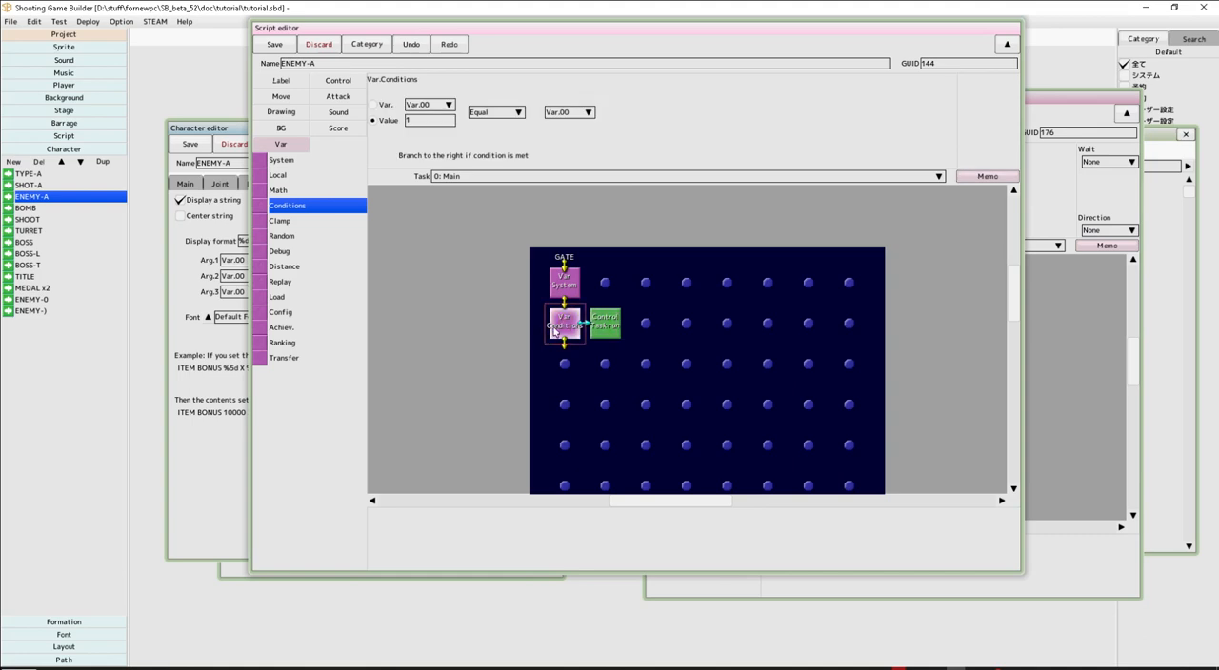
right_click(564, 364)
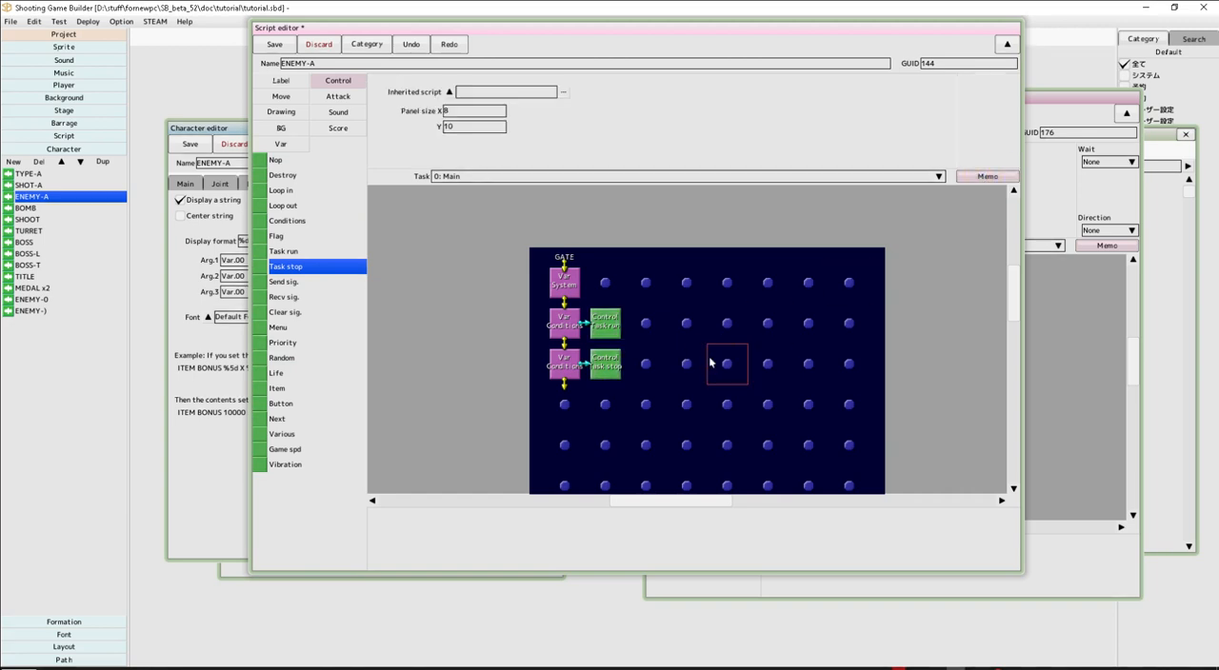
click(59, 23)
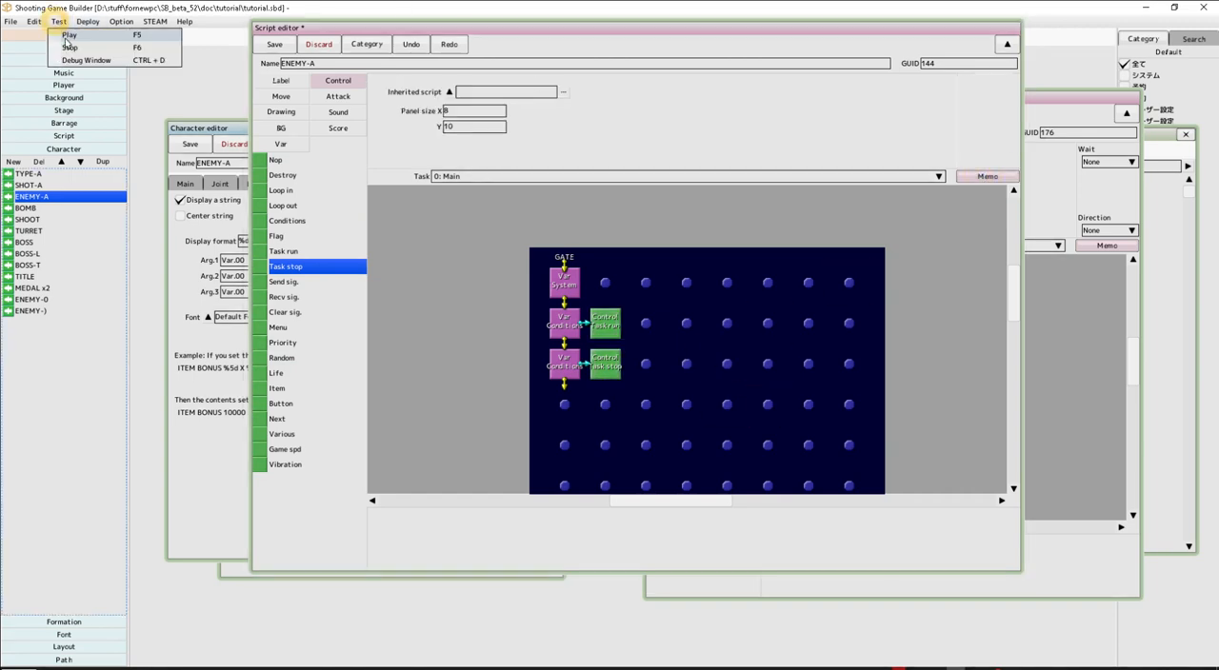
click(73, 38)
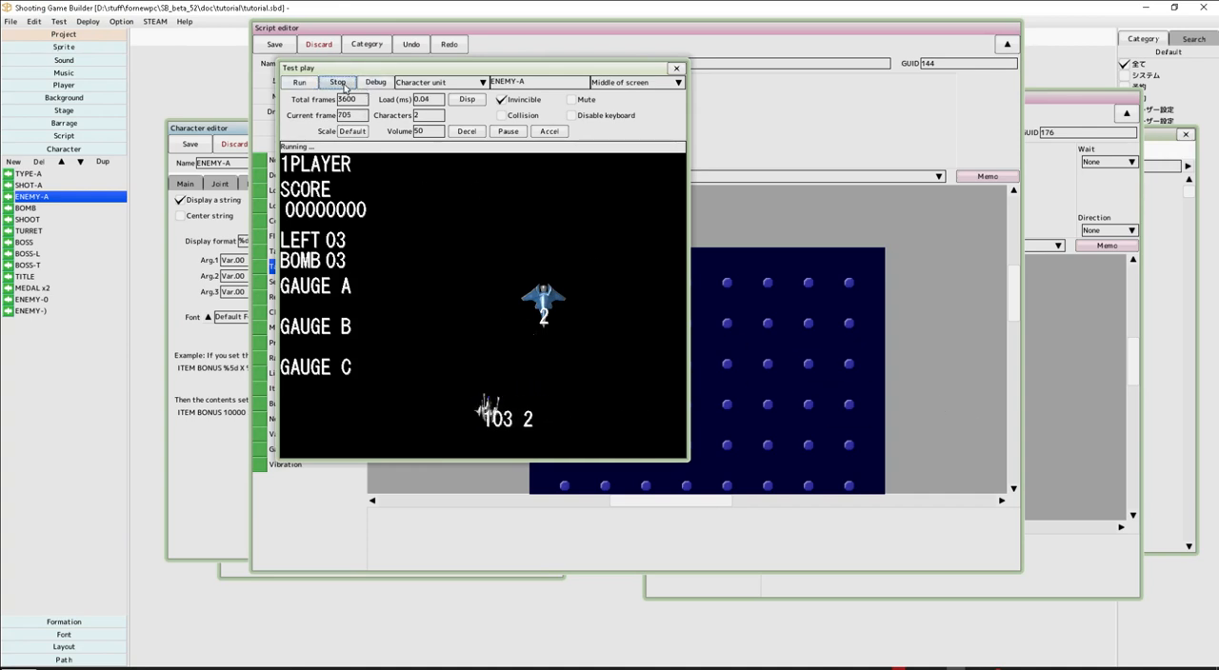
Step: Stop the test play, check TYPE-A's other variable condition, and return to ENEMY-A's script
click(337, 82)
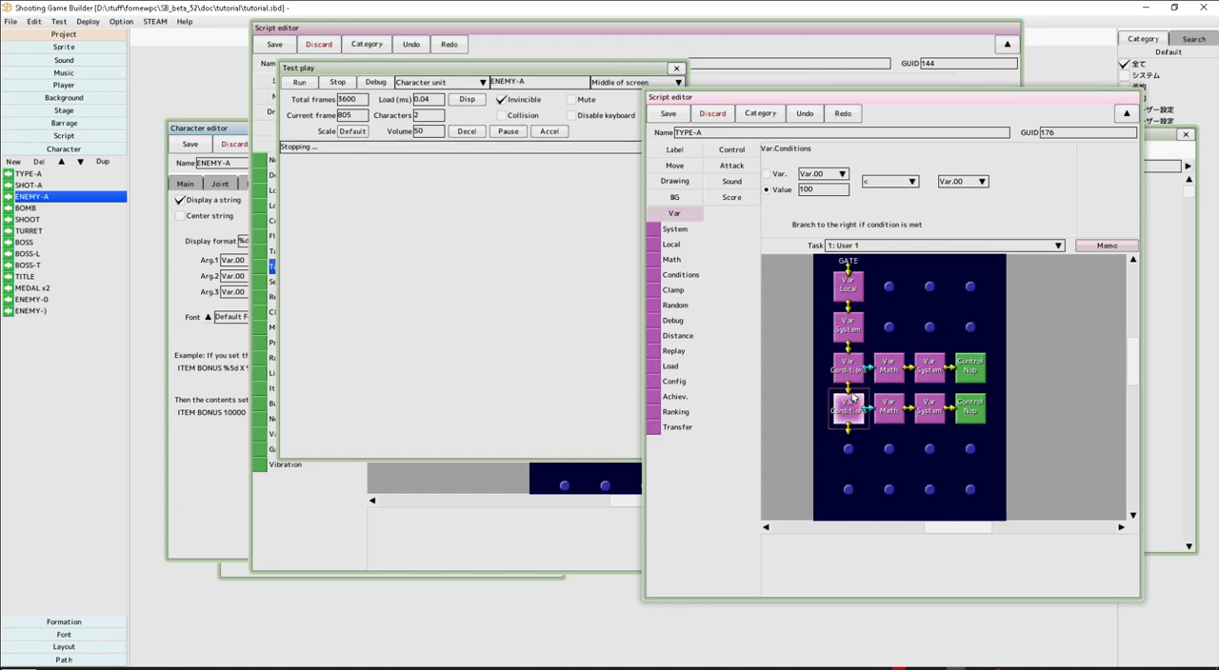
click(821, 190)
text(200)
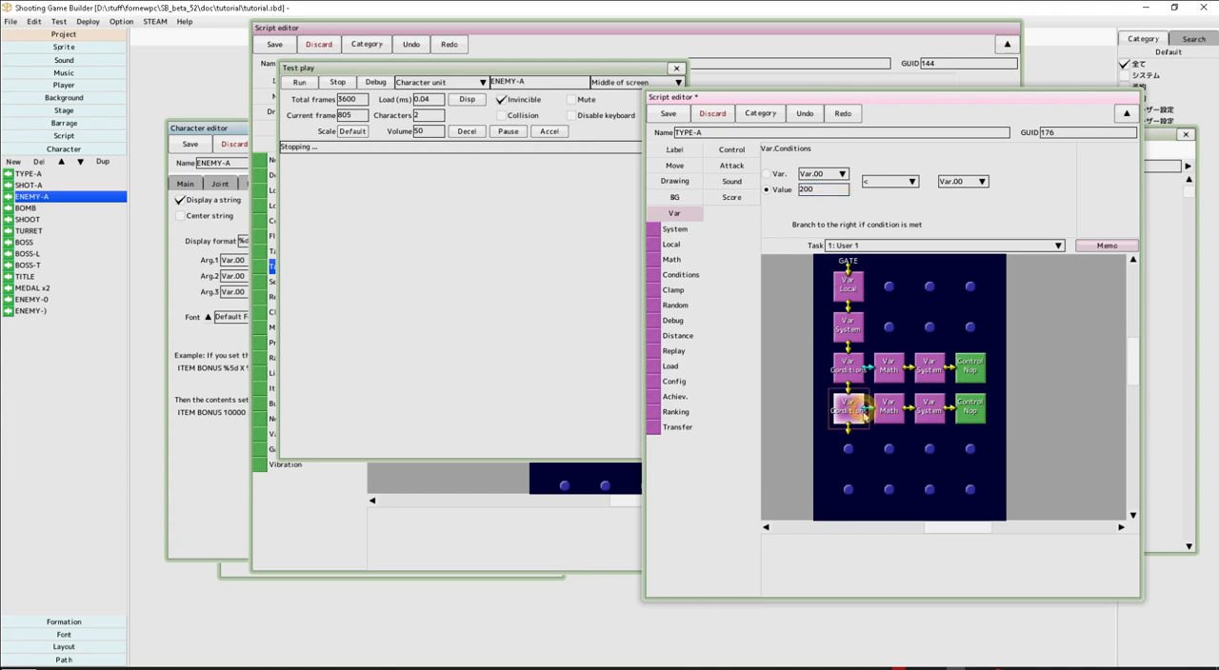
click(297, 80)
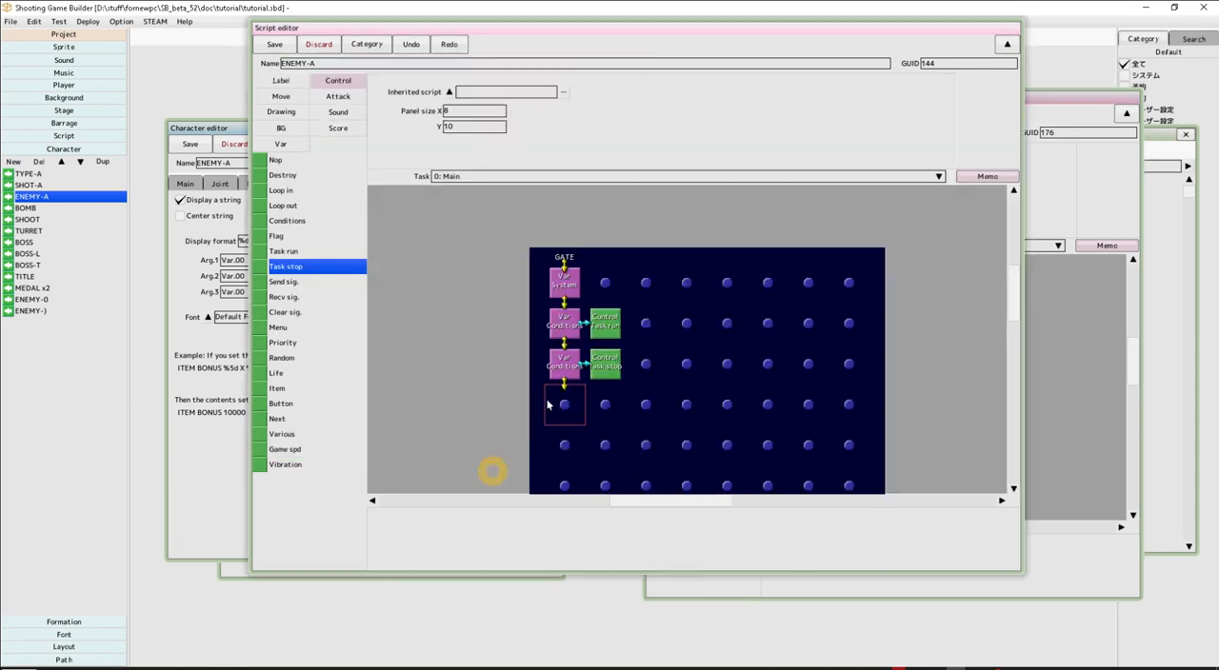
Step: Run a test play to watch ENEMY-A react to the player ship, then stop it
click(59, 21)
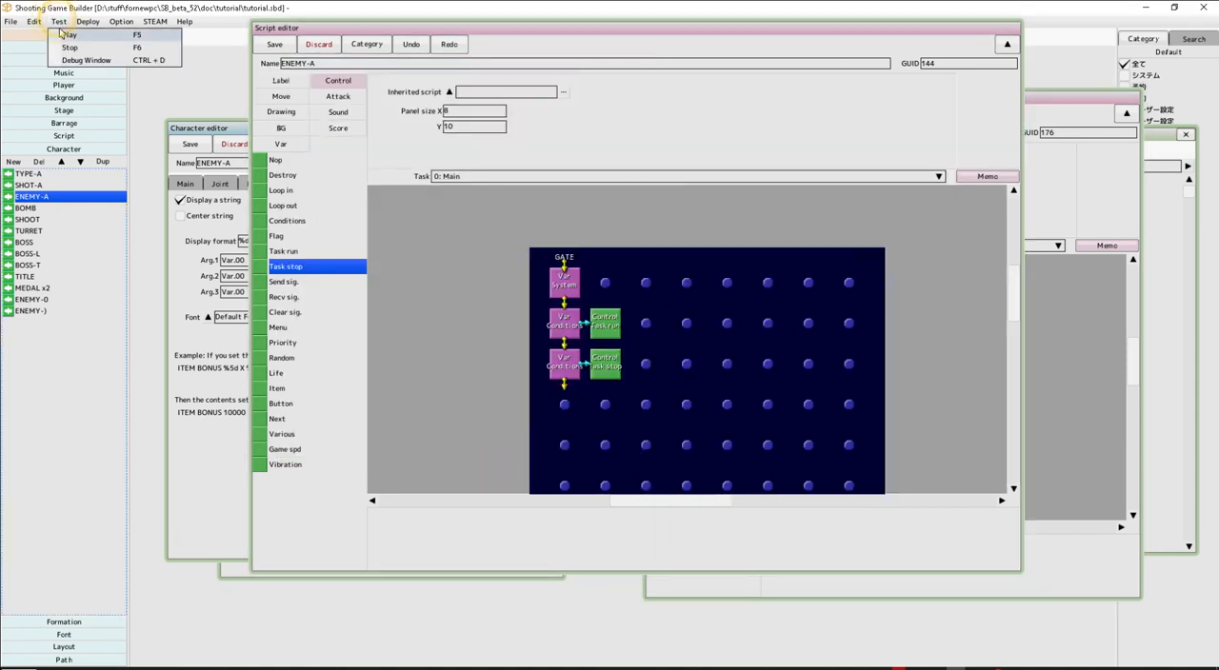
click(67, 34)
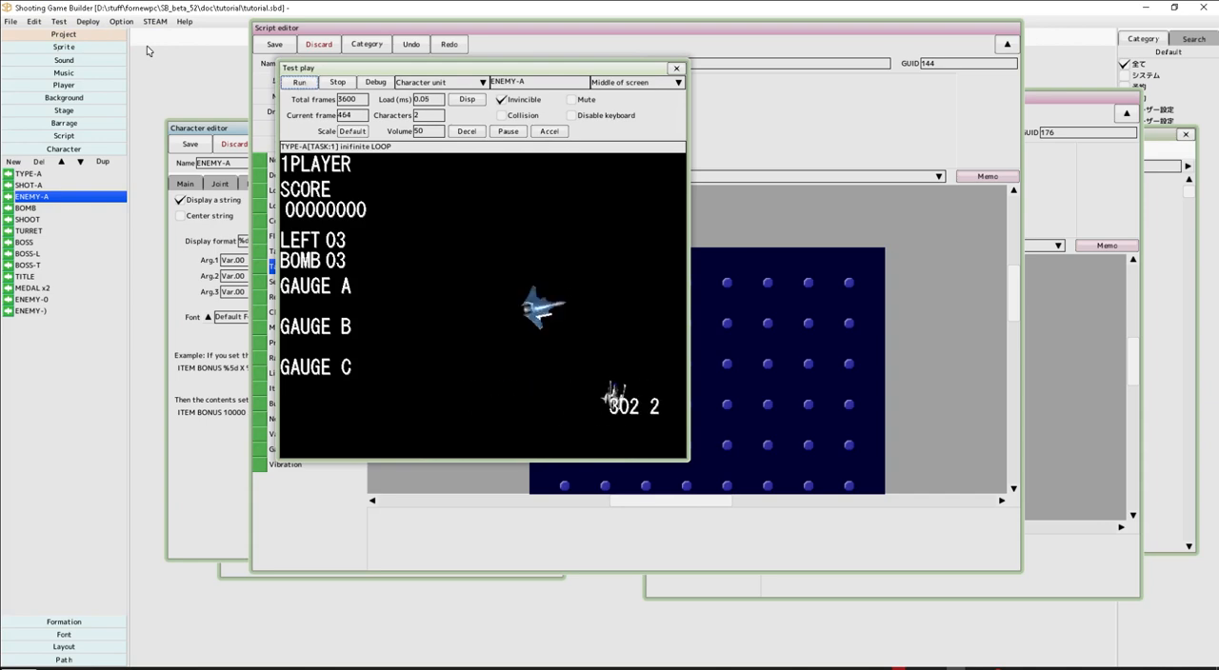
click(374, 81)
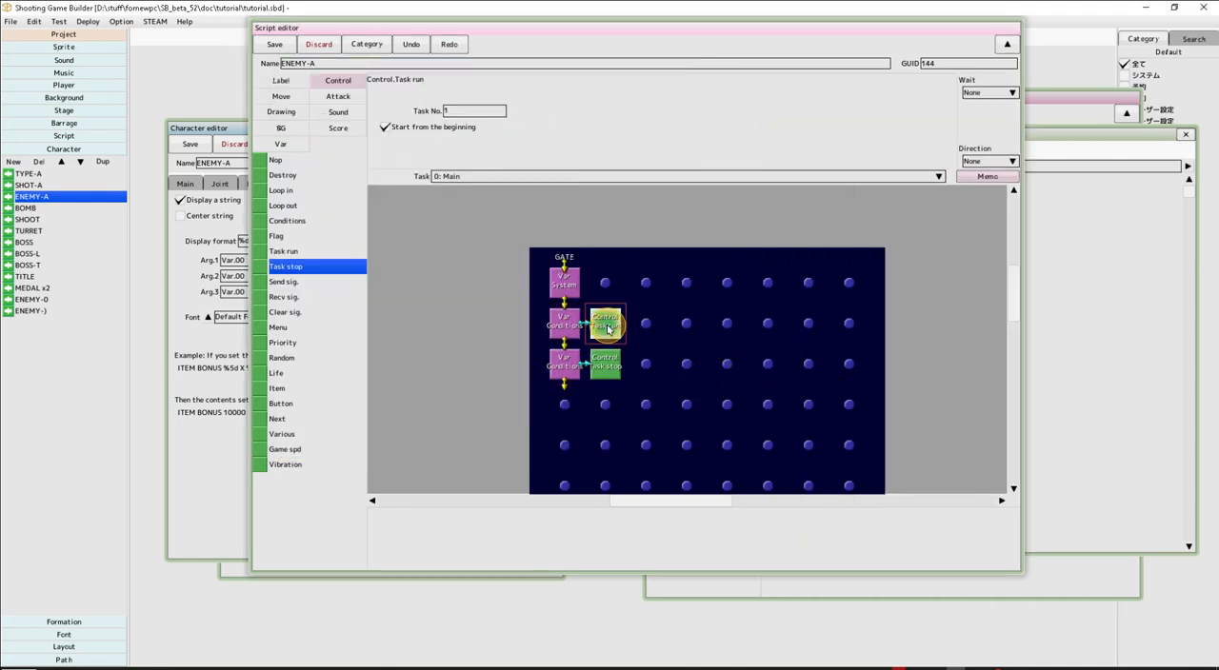
click(563, 324)
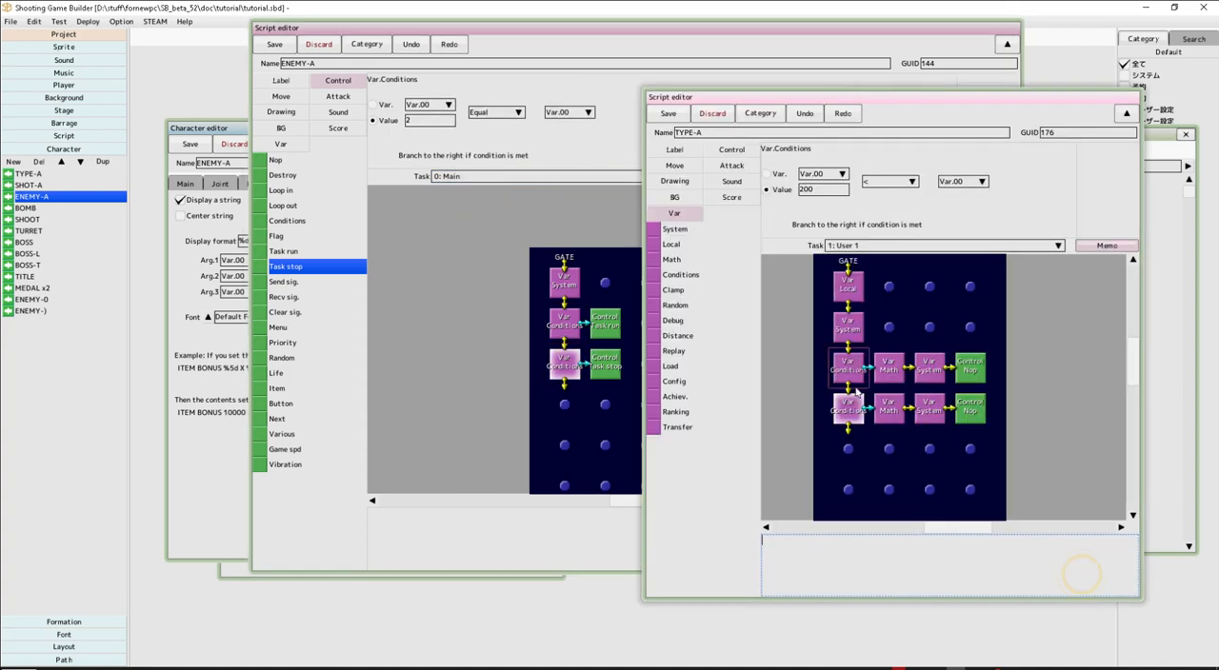
click(925, 408)
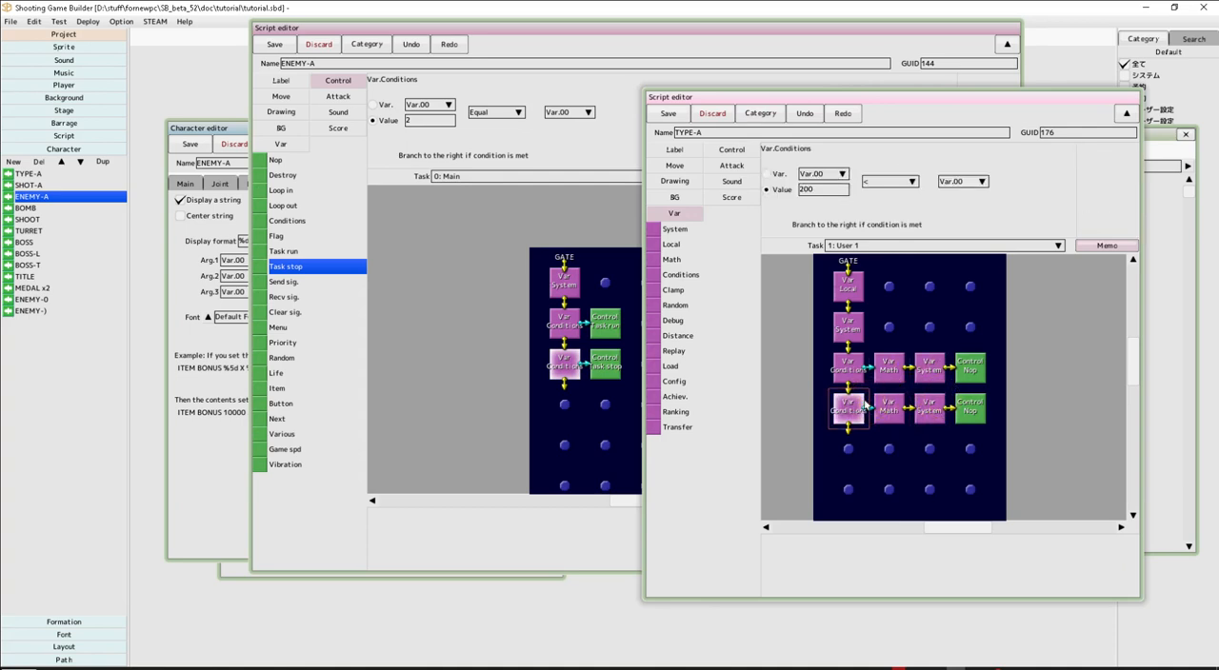
click(606, 362)
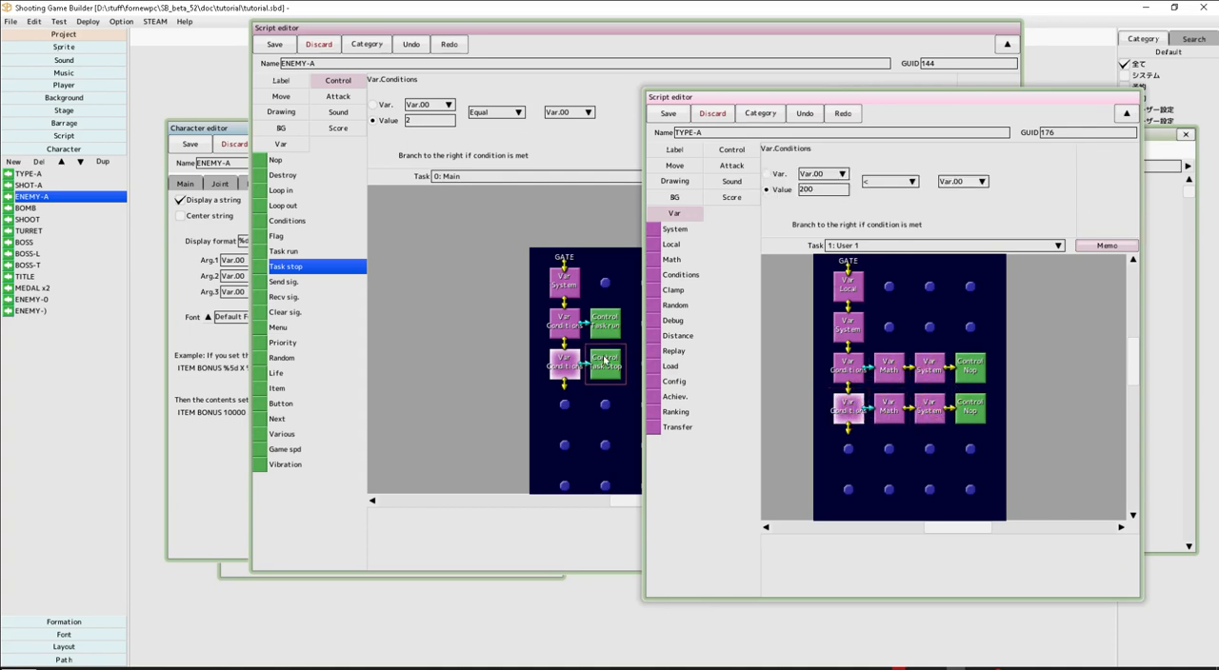
double_click(603, 364)
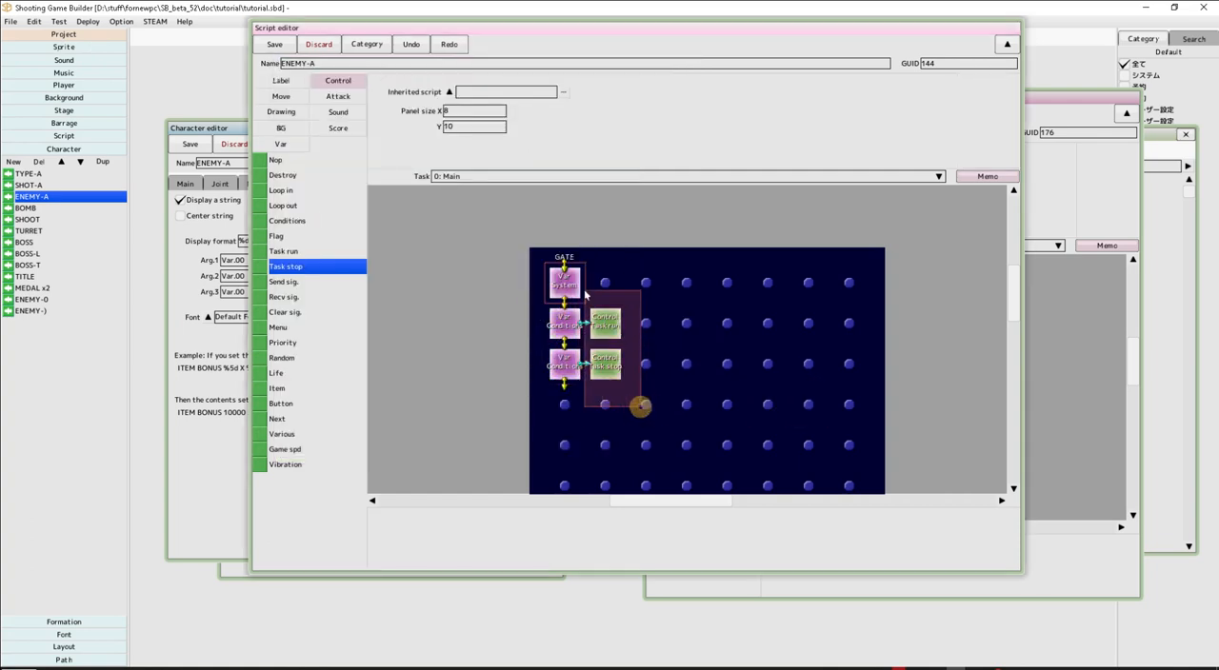
Step: Shift ENEMY-A's blocks down one row and add a Control > Task stop block beside the second condition
click(563, 282)
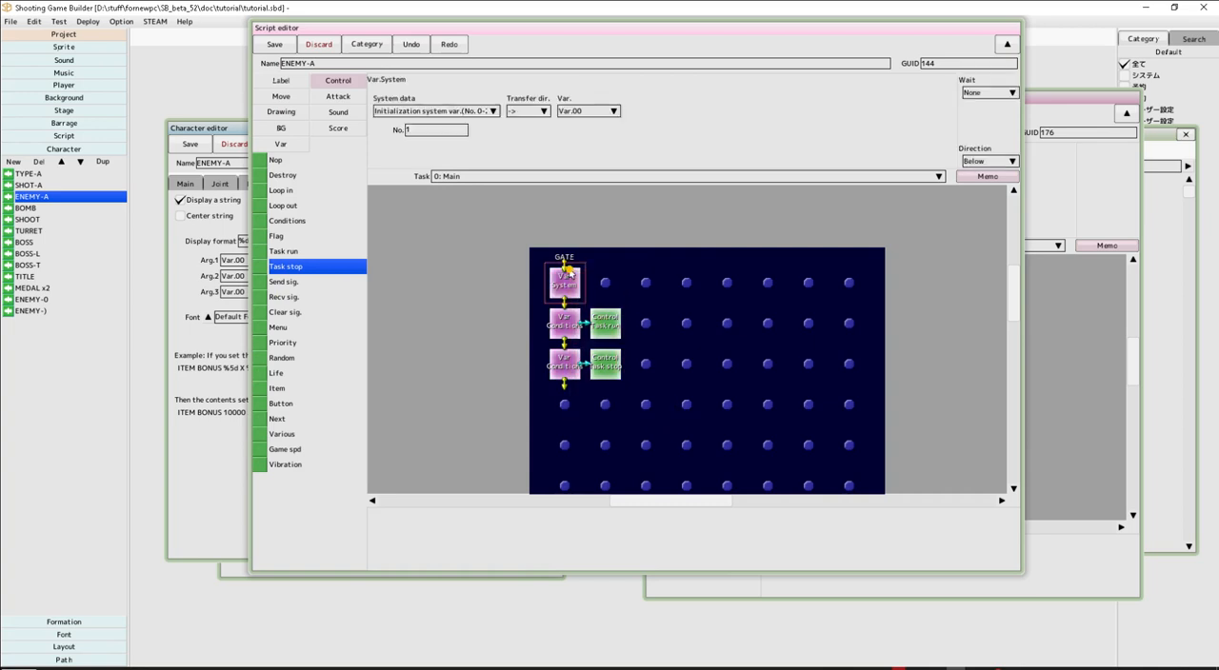
click(602, 364)
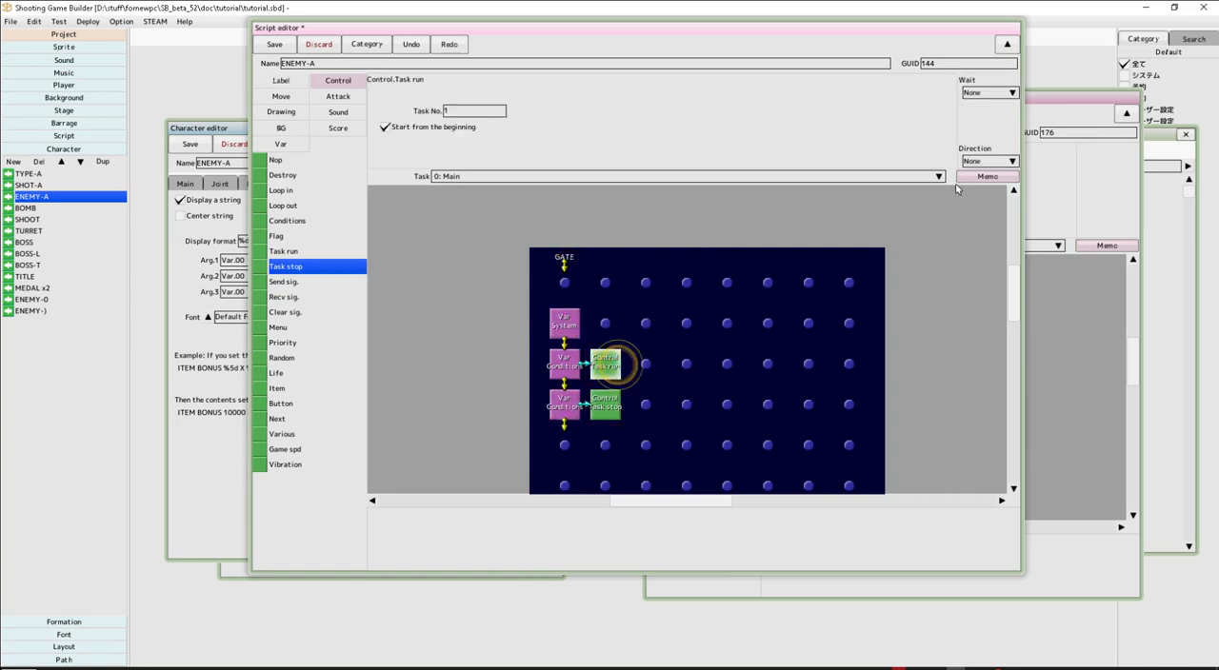
click(604, 406)
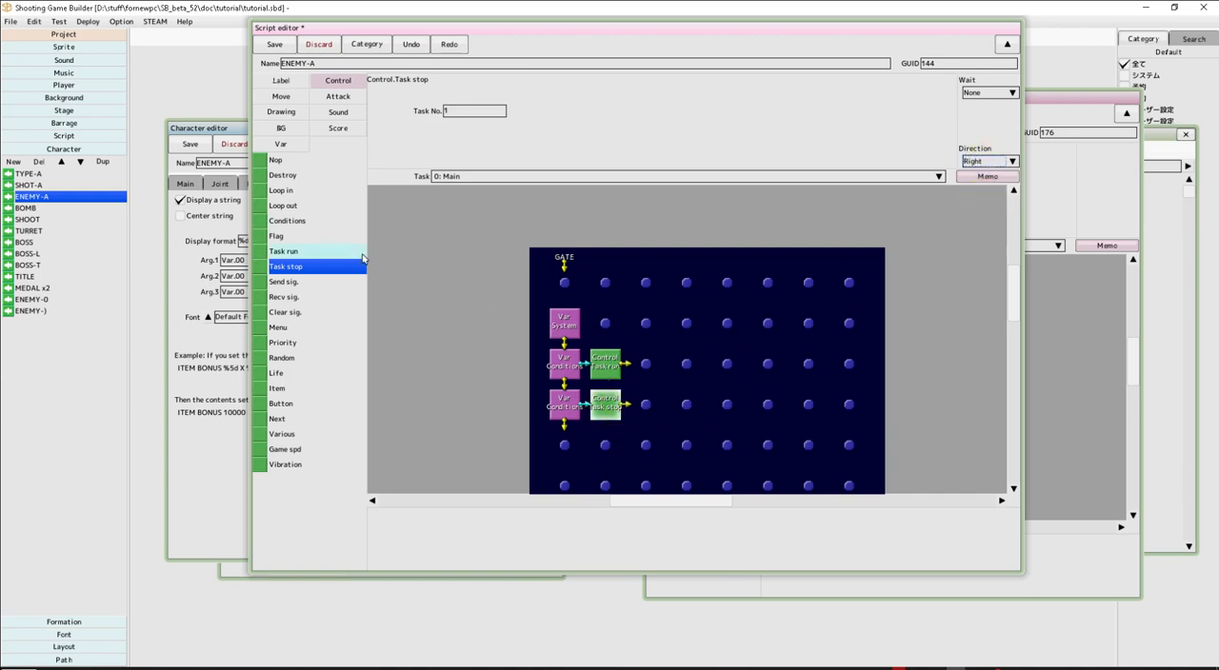
click(290, 80)
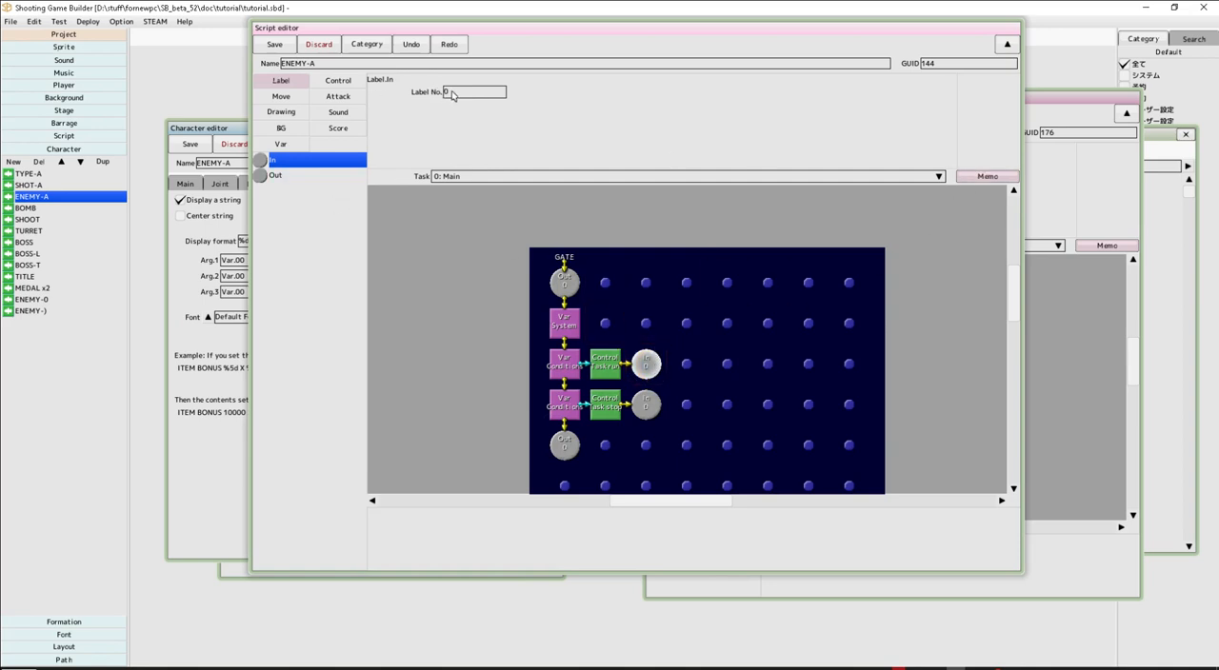
Step: Try Label In number 1, then strip labels and the second condition, keeping System, Conditions and Task run
text(1)
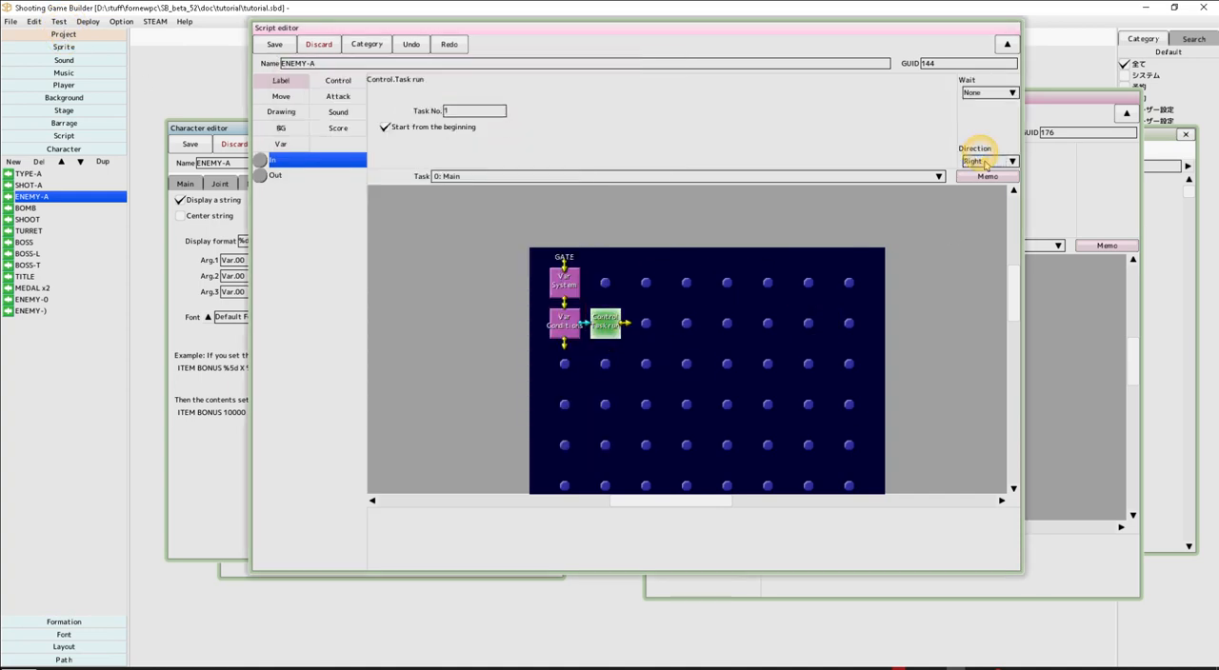
Step: Test-play the reverted script, then confirm the Var.System block reads initialization data into Var 00
click(64, 19)
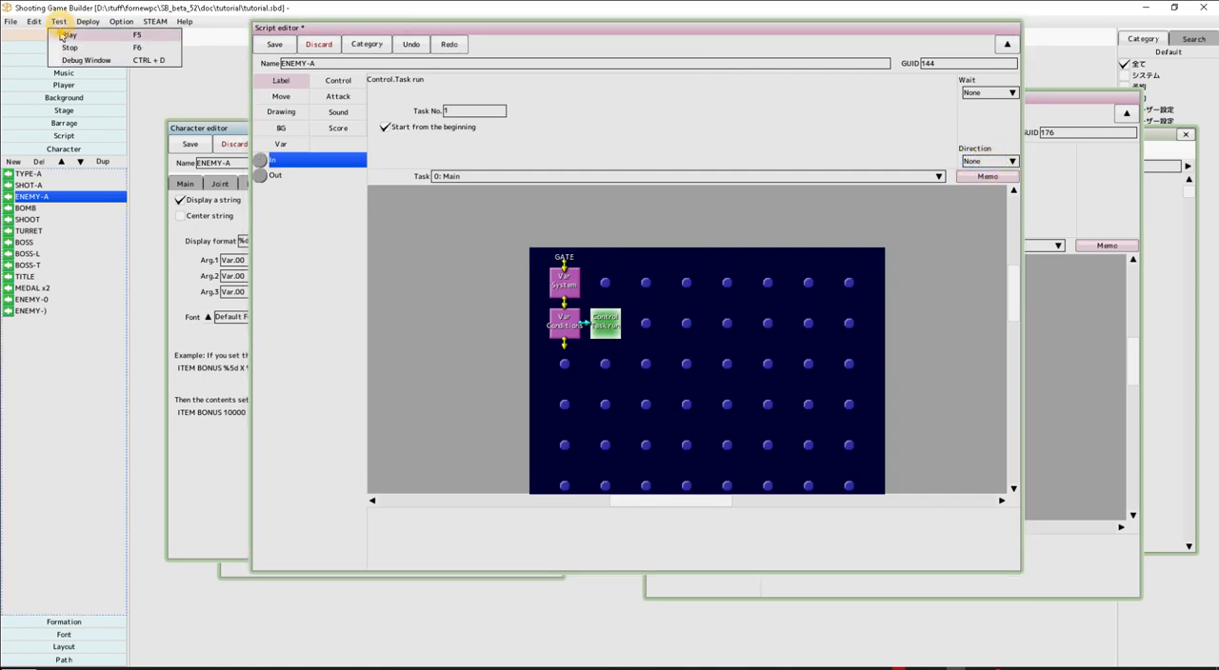
click(66, 34)
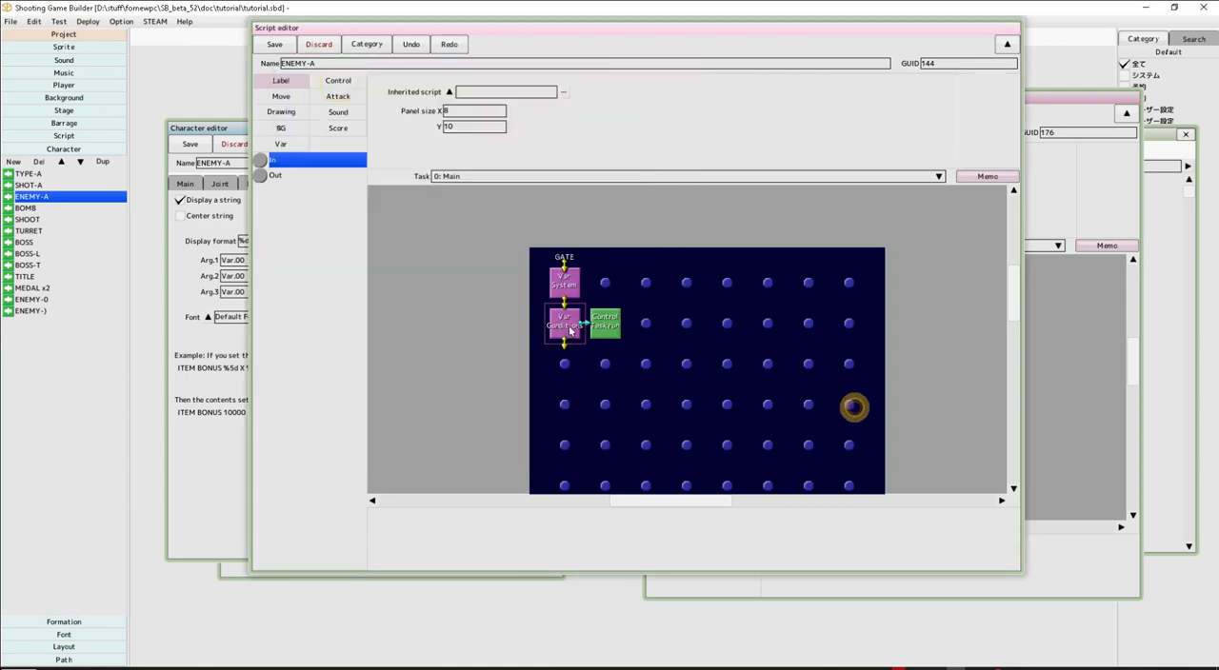
click(606, 321)
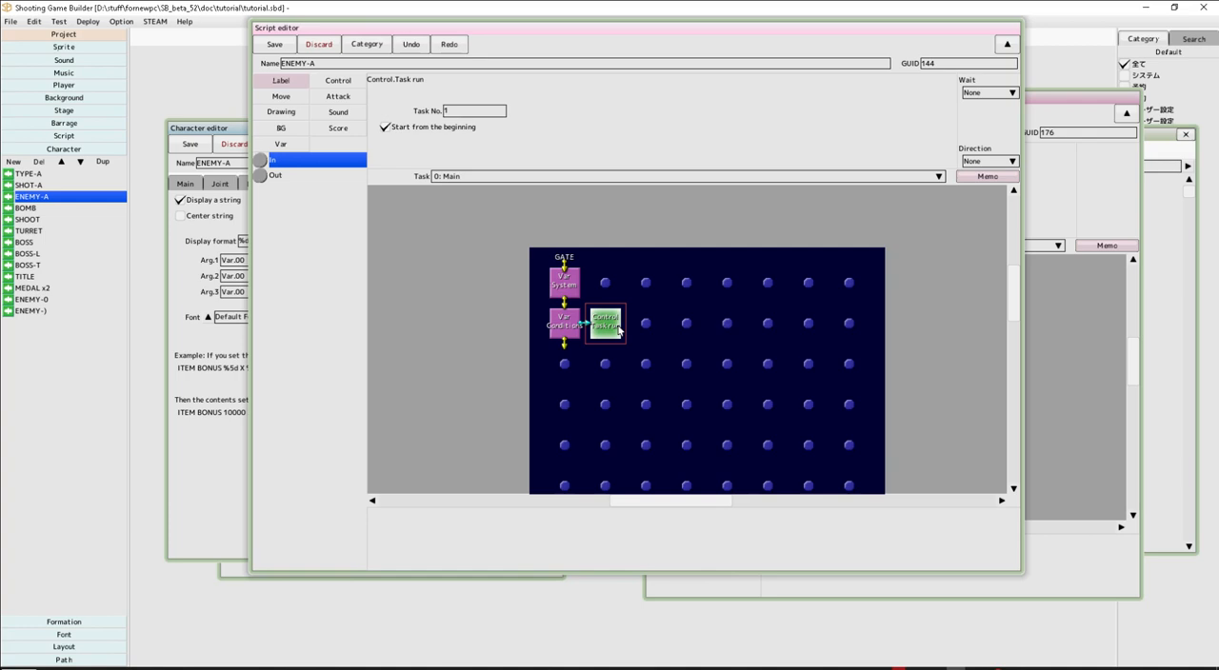
click(564, 281)
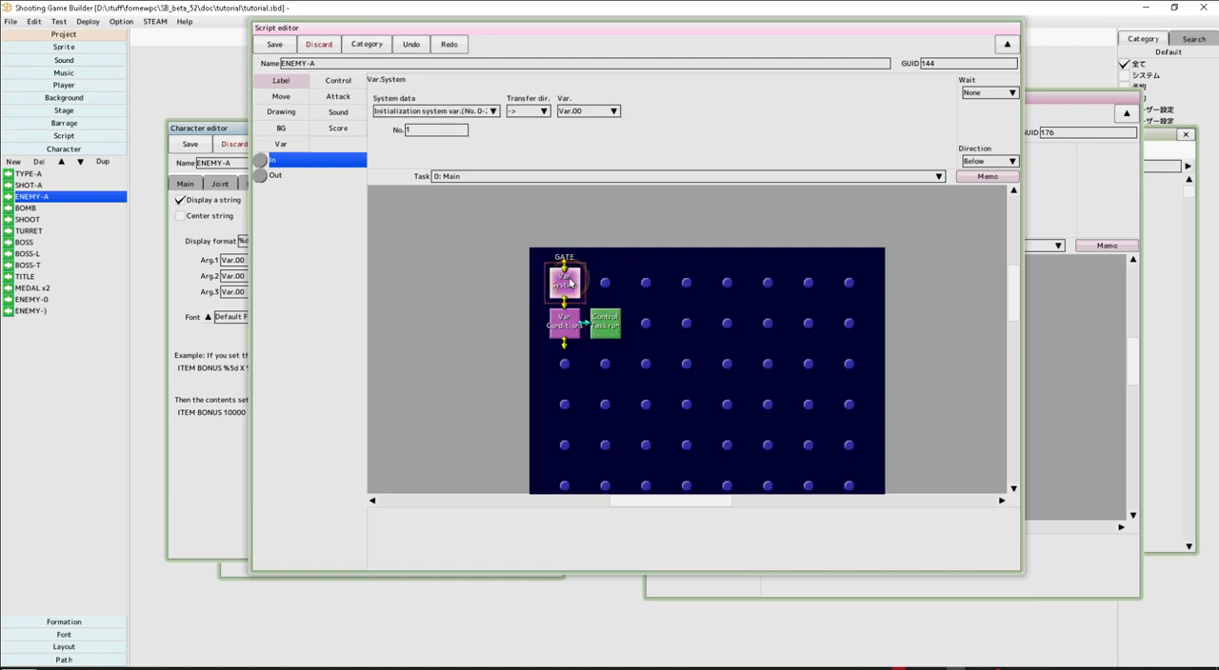